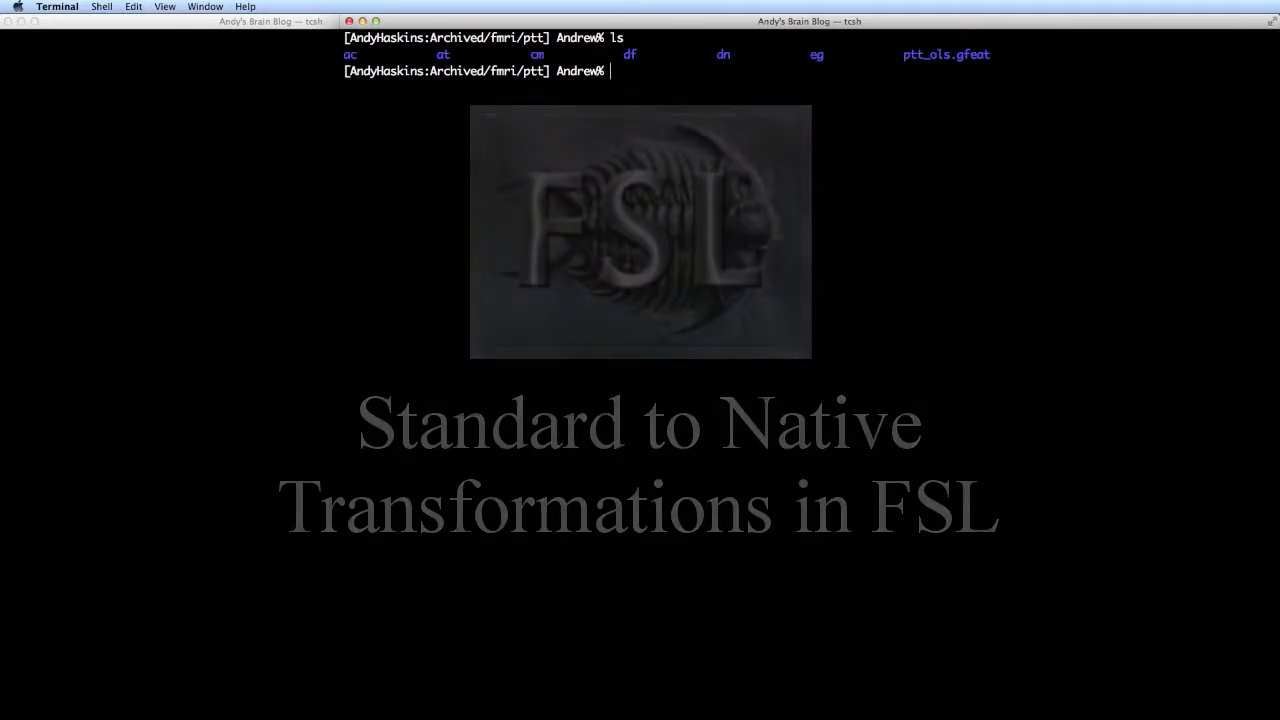
# Change into ac/ac_left.feat/reg and list its registration files.
pyautogui.write('cd ac')
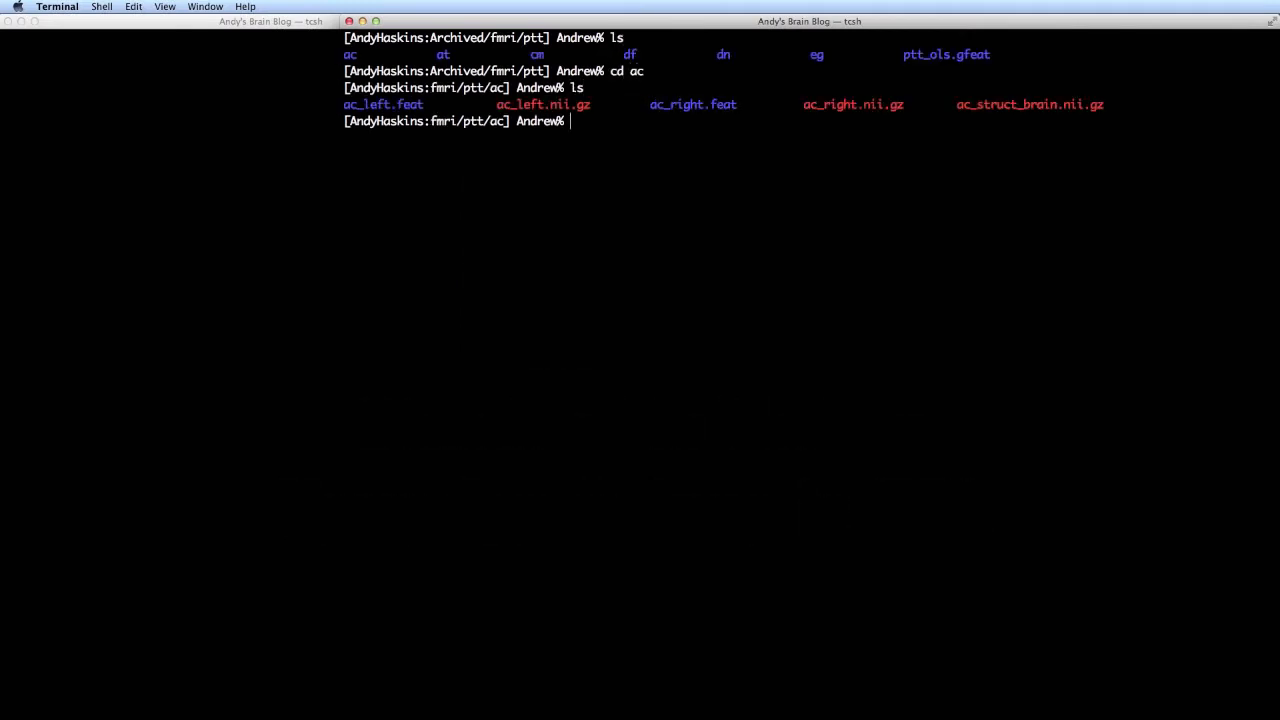
pyautogui.write('cd ac_left.feat')
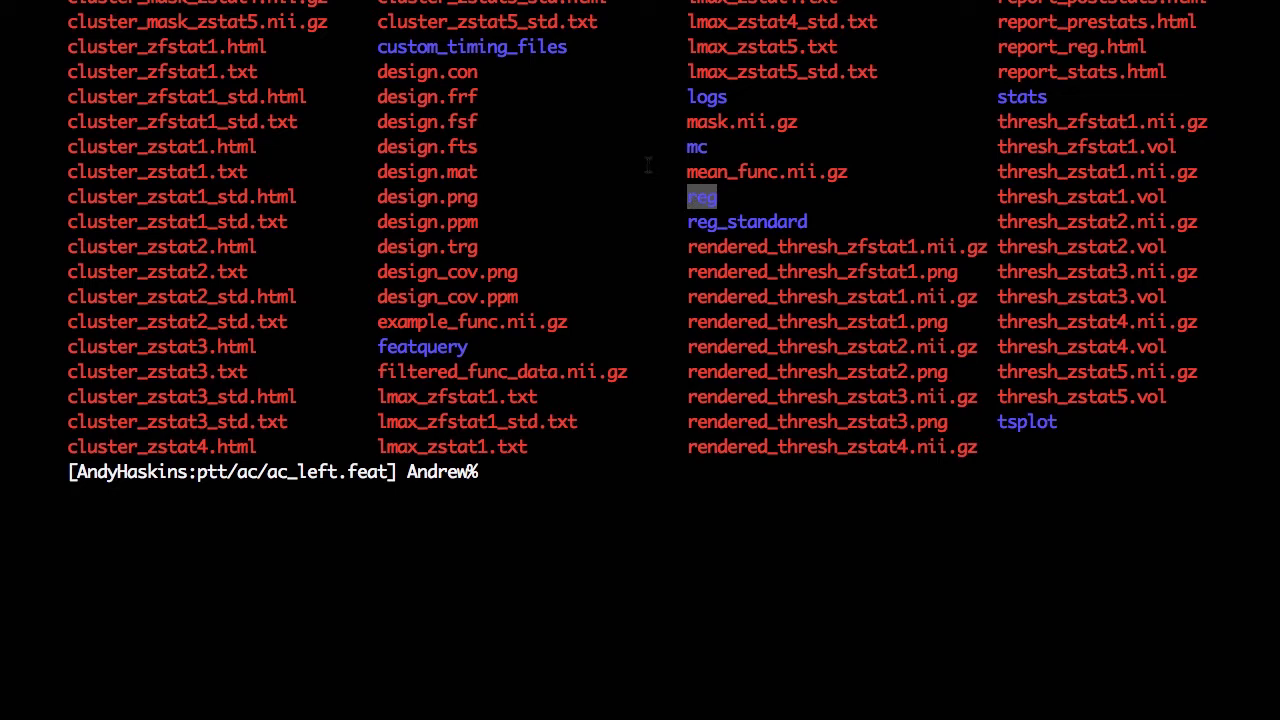
pyautogui.write('cd reg')
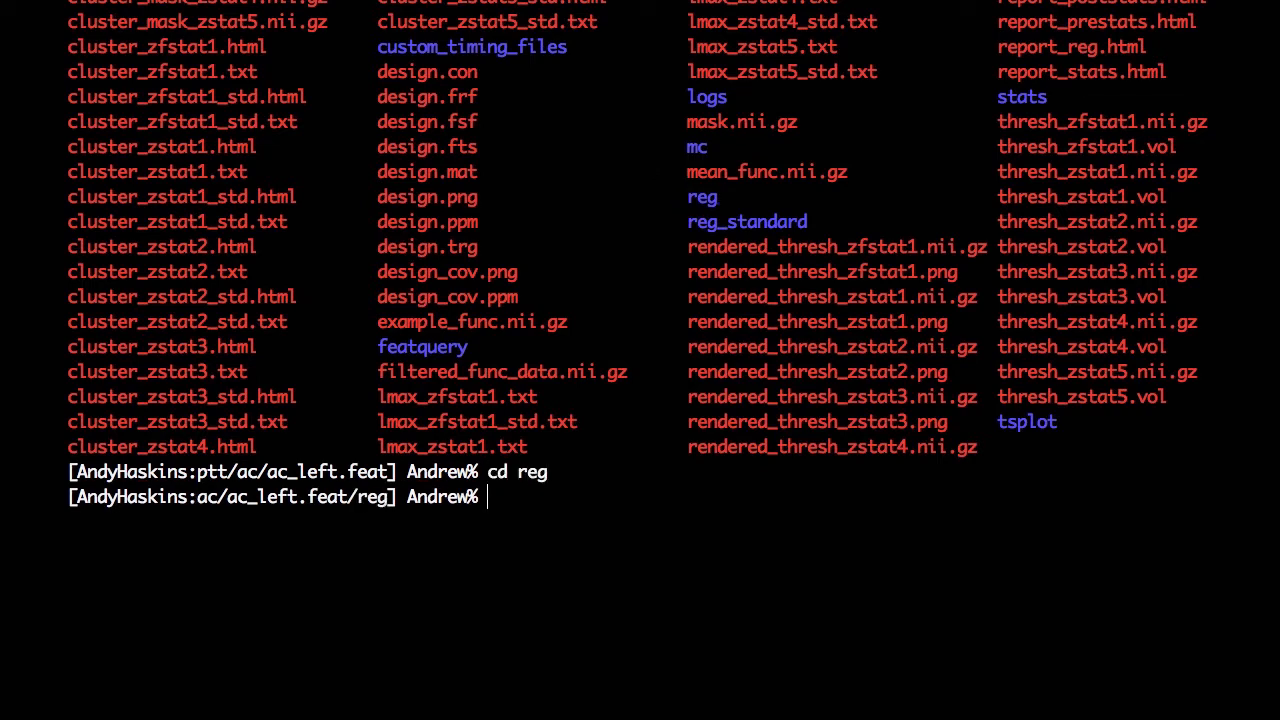
pyautogui.write('ls')
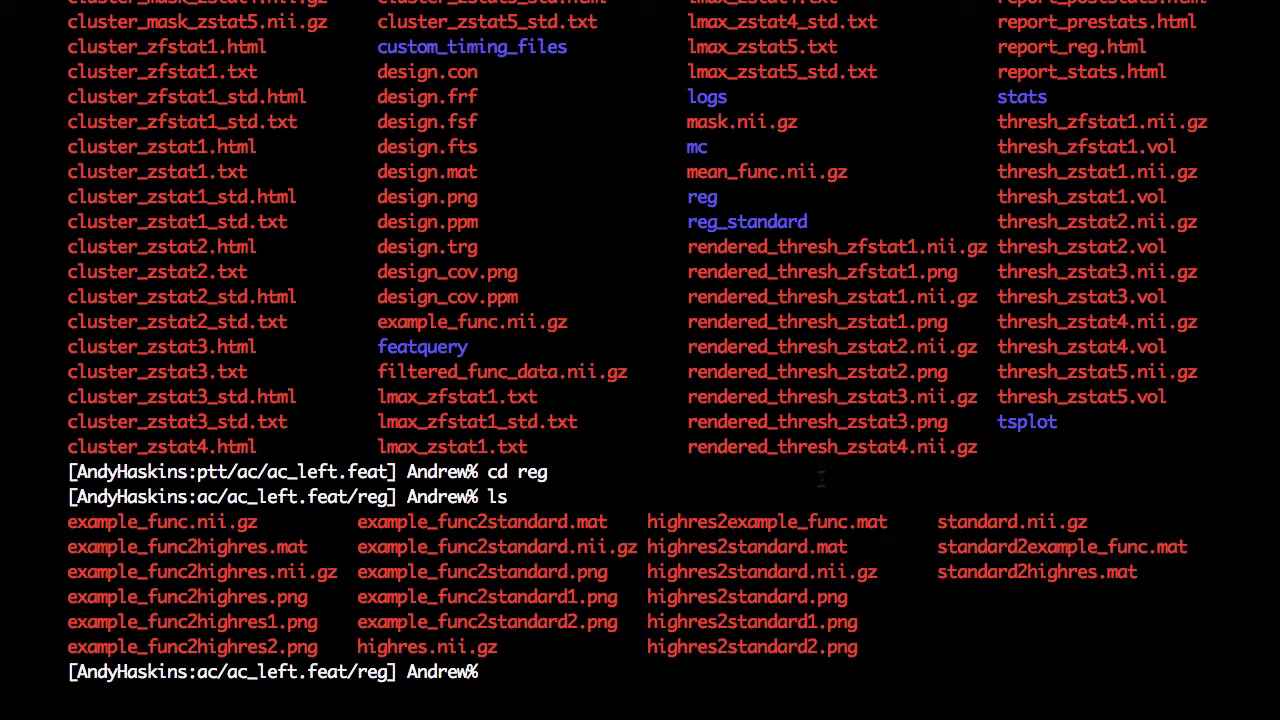
# Point out the example_func2standard.mat transform file and start FSLView.
pyautogui.doubleClick(745, 547)
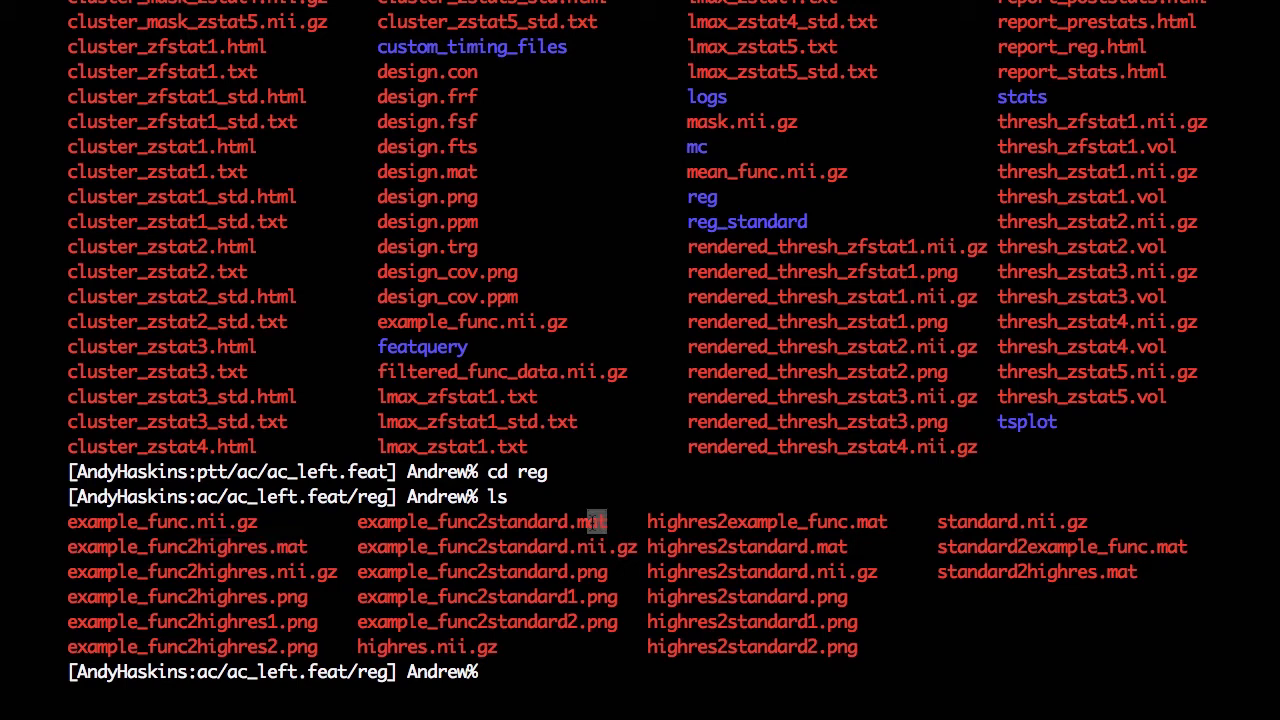
pyautogui.doubleClick(481, 521)
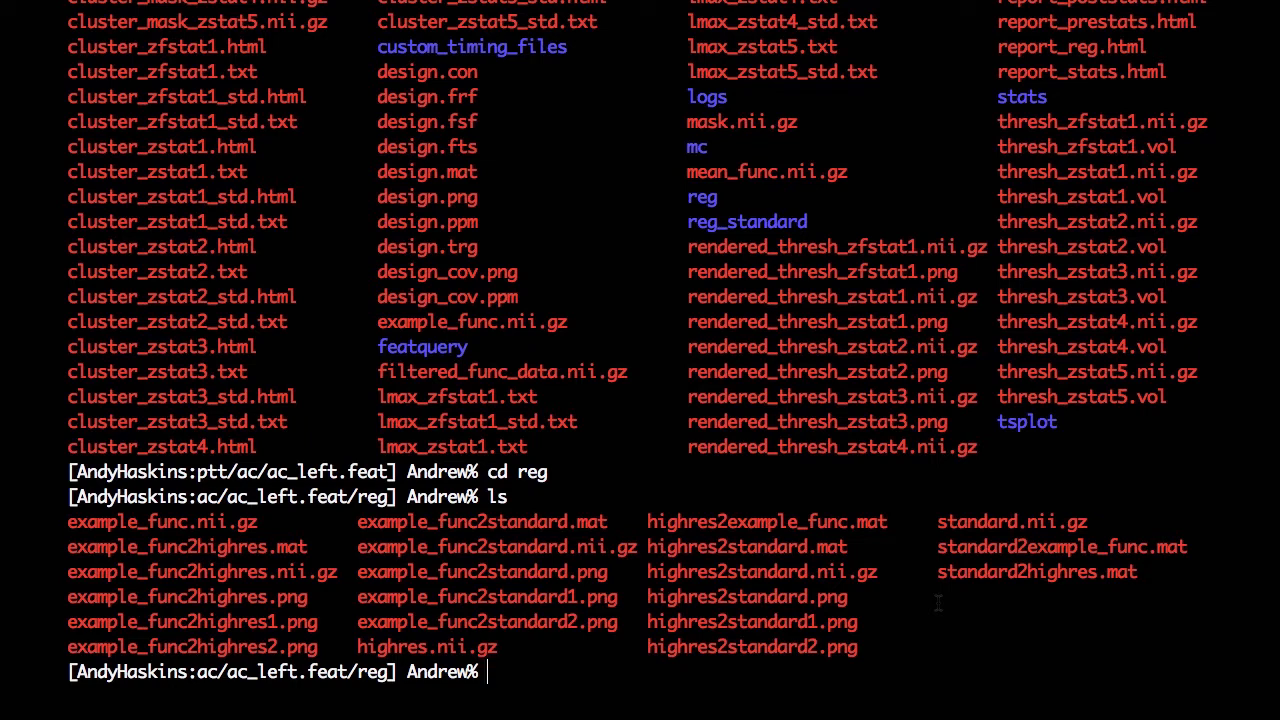
pyautogui.write('fslview')
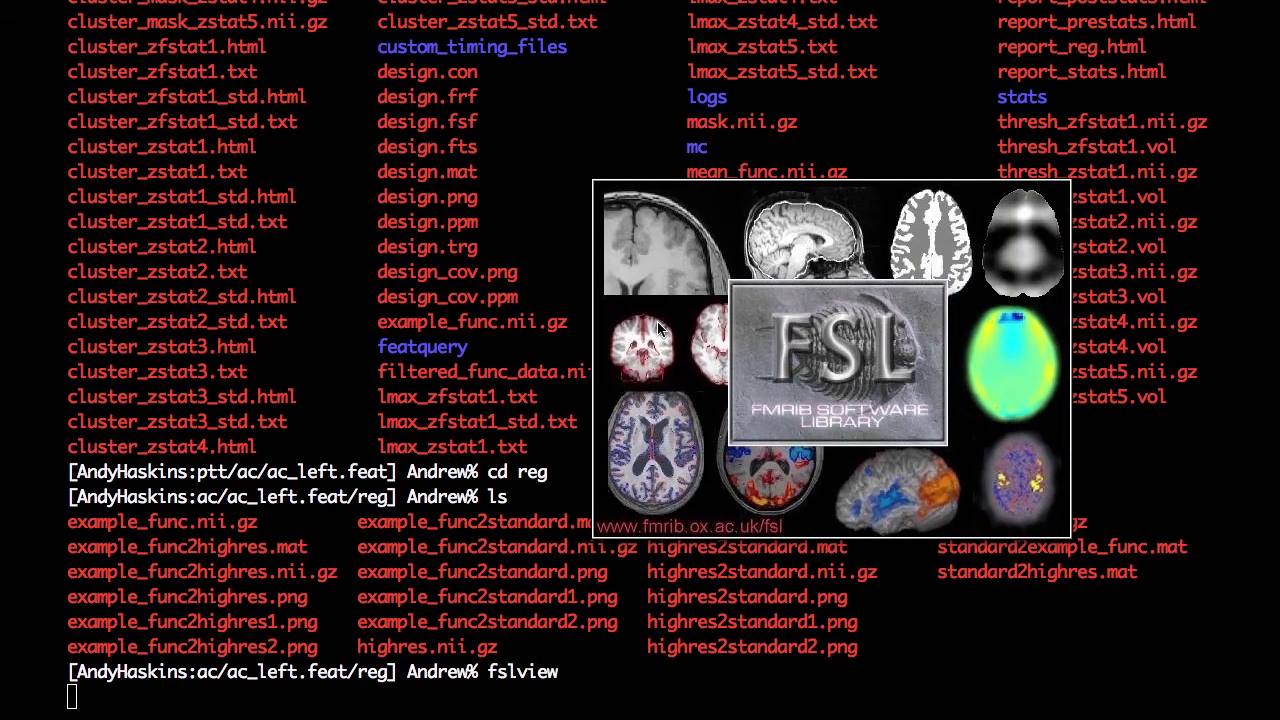
# Load the MNI152 standard brain and overlay the Harvard-Oxford Frontal Pole map.
pyautogui.click(136, 10)
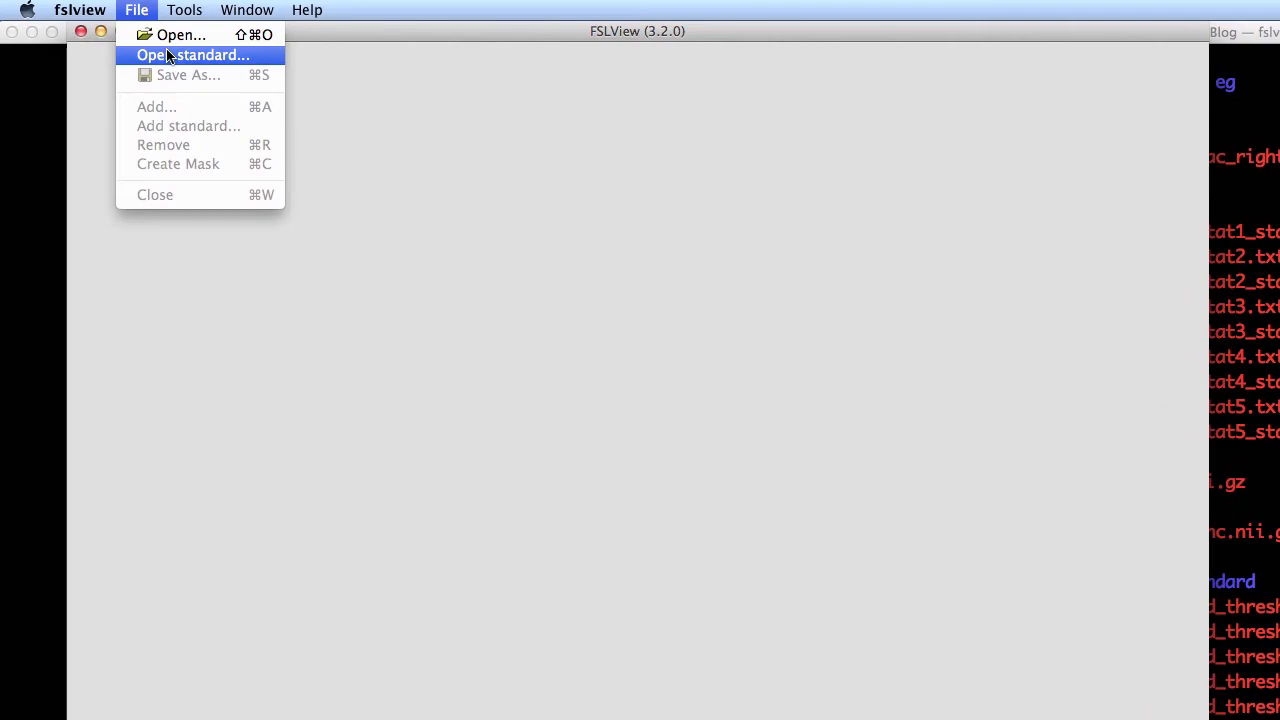
pyautogui.click(193, 55)
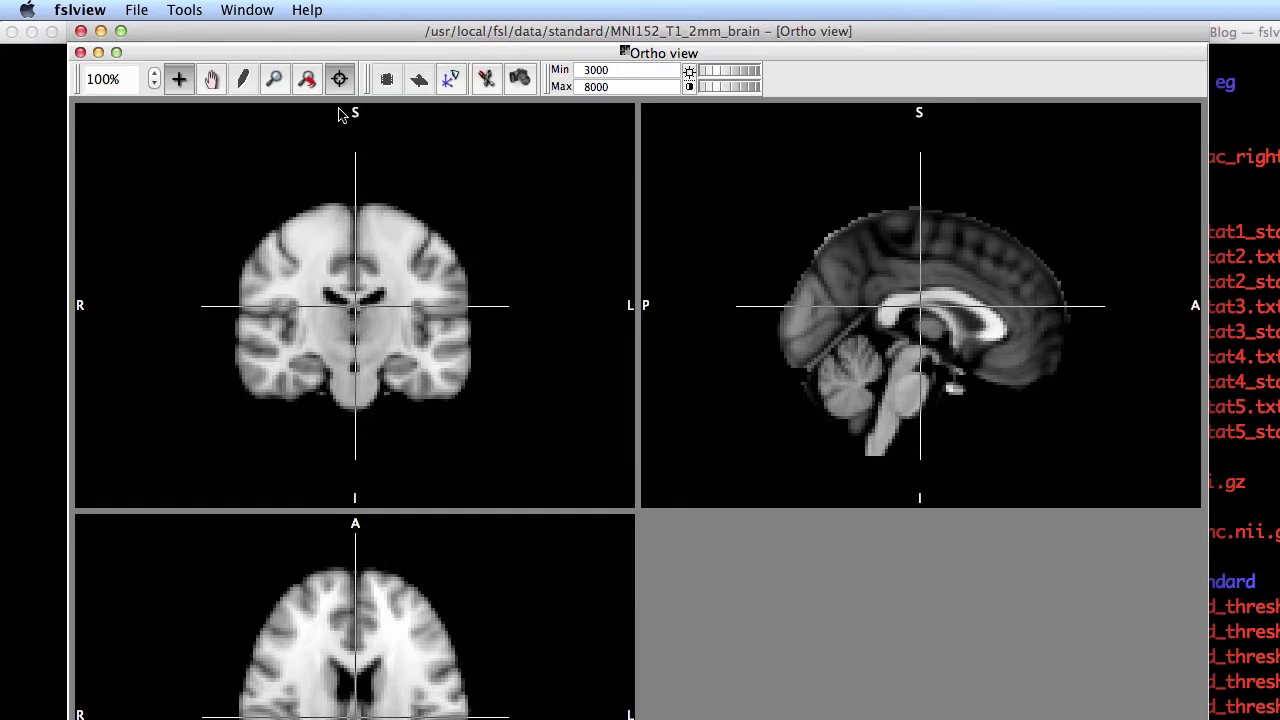
pyautogui.click(184, 10)
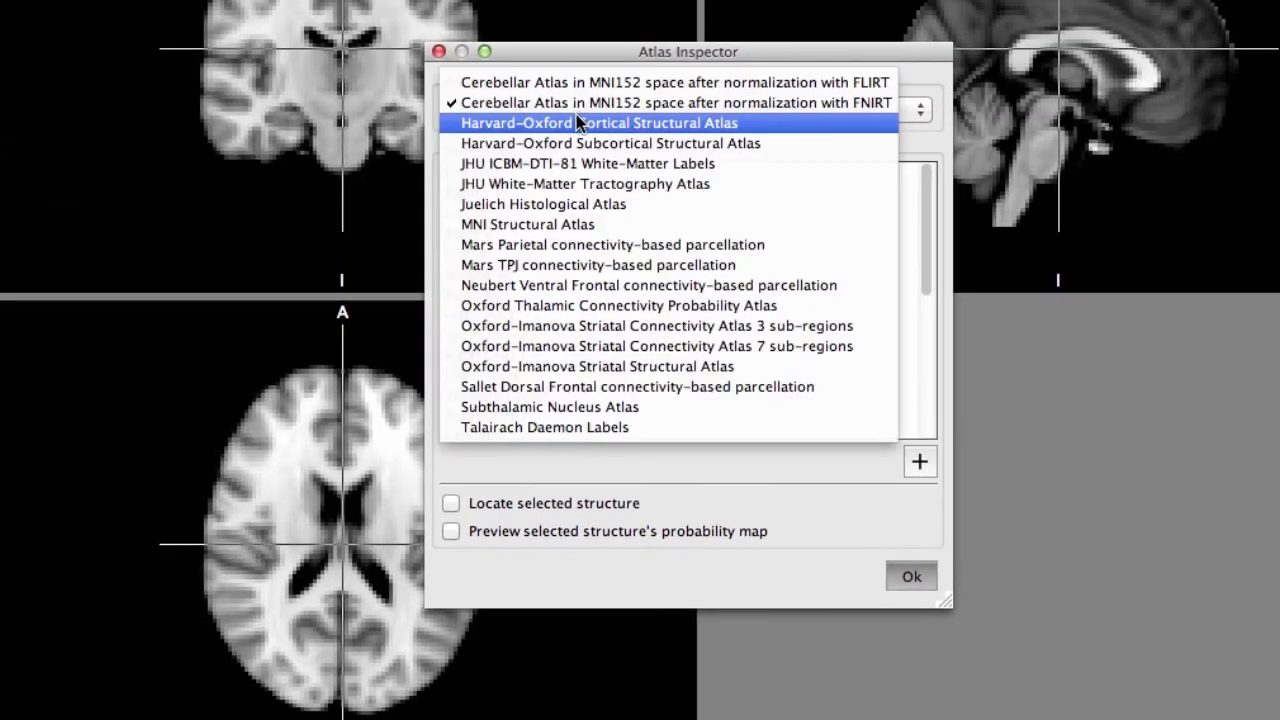
pyautogui.click(600, 122)
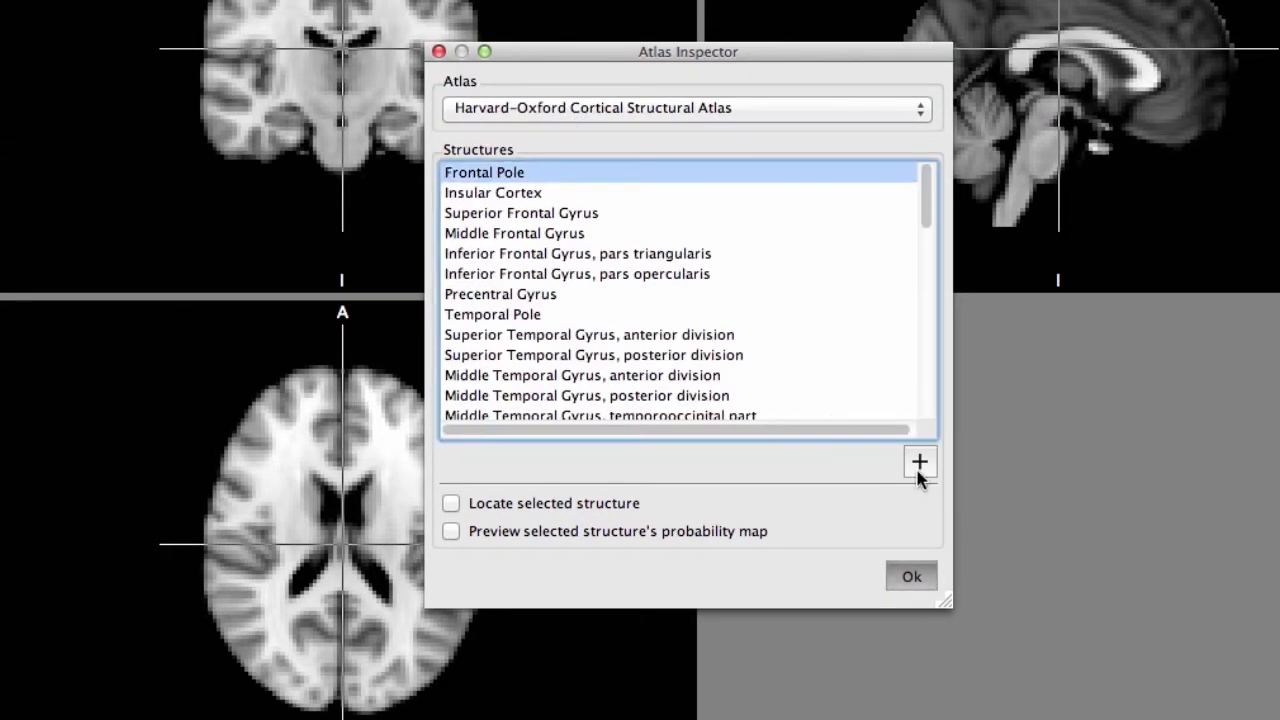
pyautogui.click(155, 11)
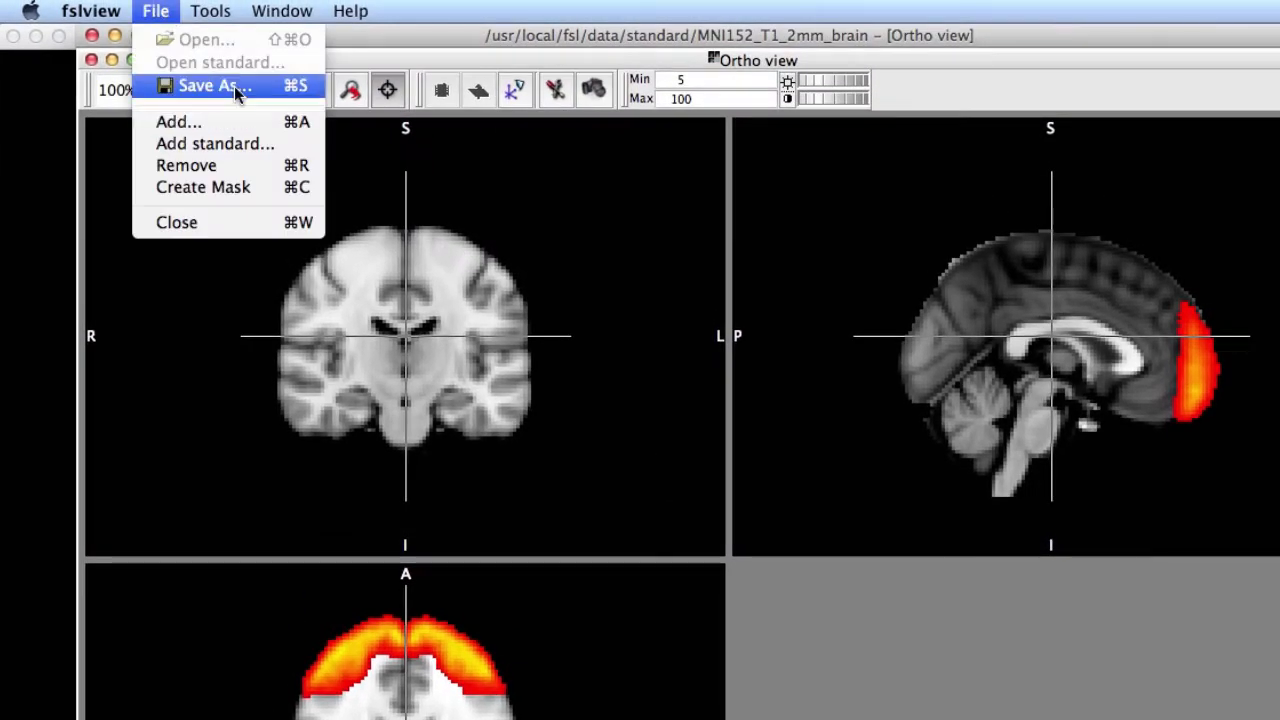
# Save the frontal pole overlay as FrontalPole_standardized.nii.gz in the reg folder.
pyautogui.click(207, 85)
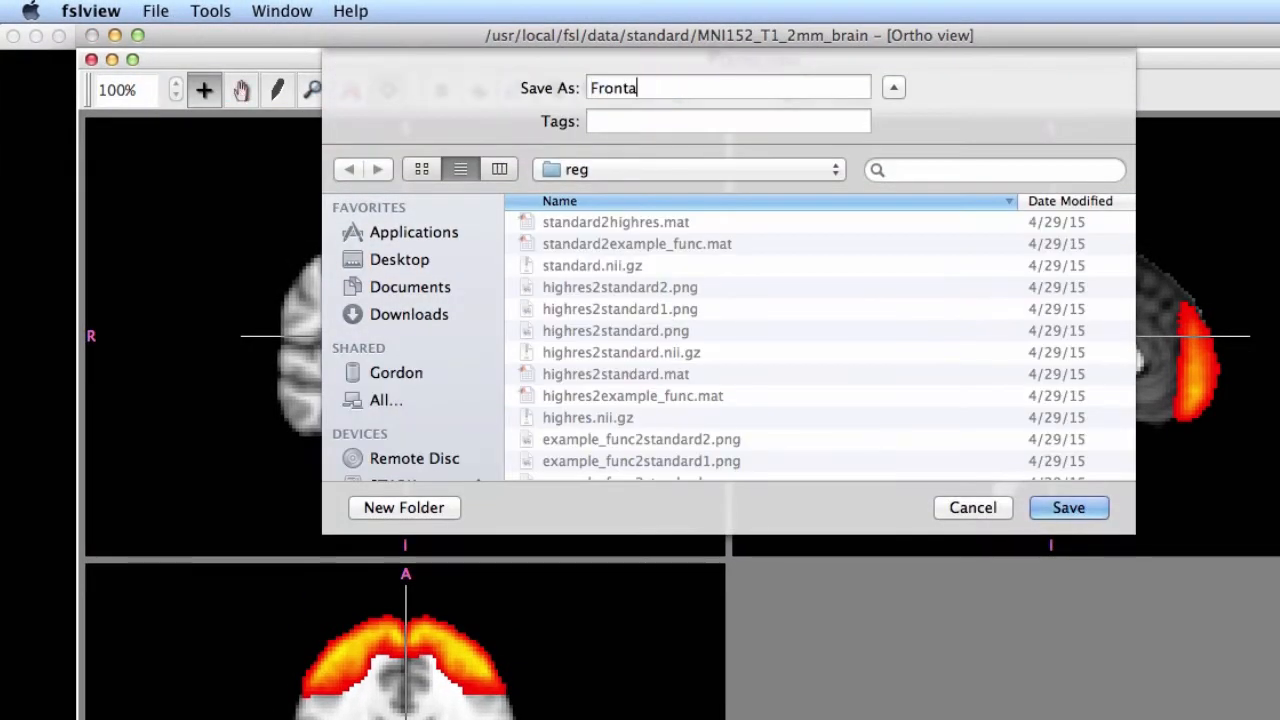
pyautogui.write('lPole_S')
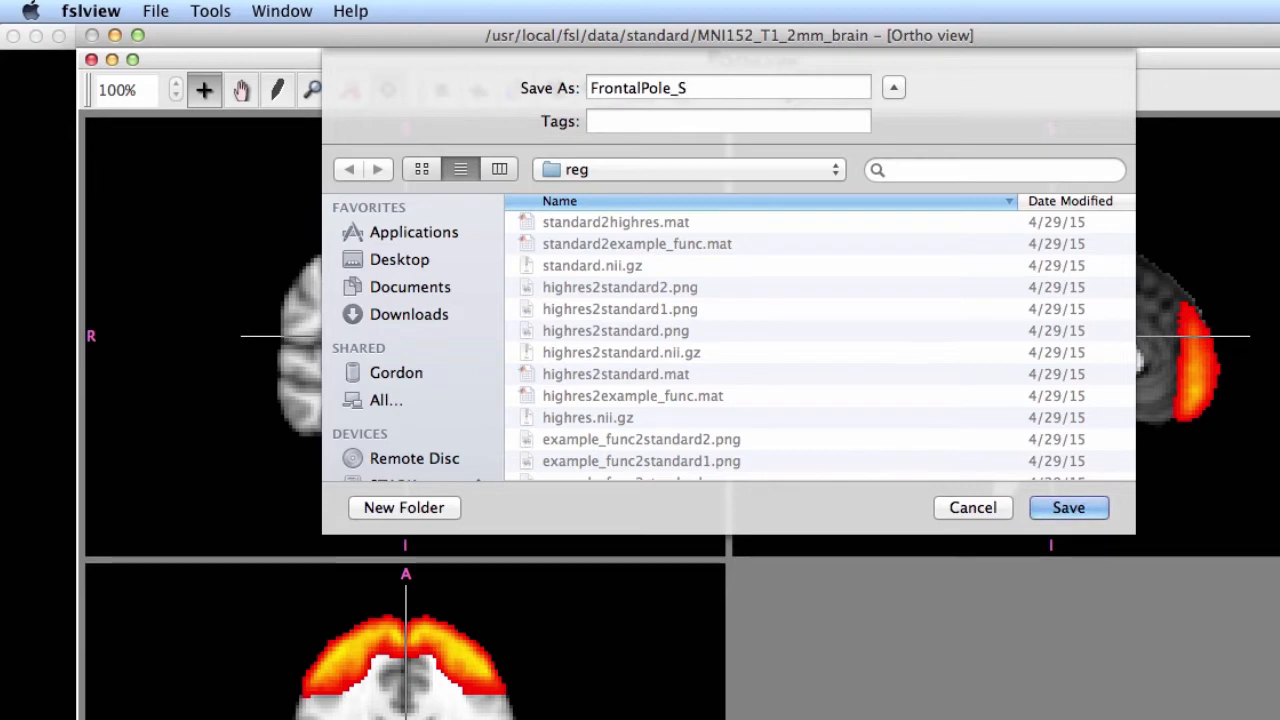
pyautogui.write('tandardize')
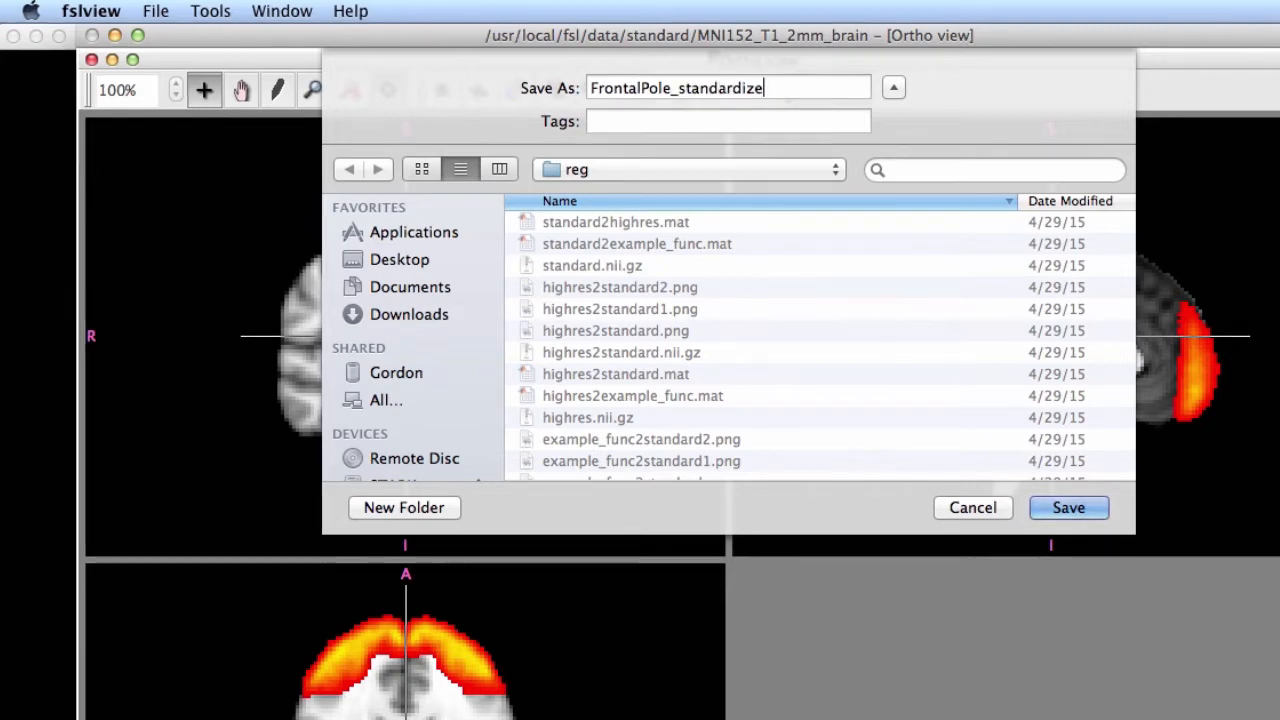
pyautogui.click(1068, 507)
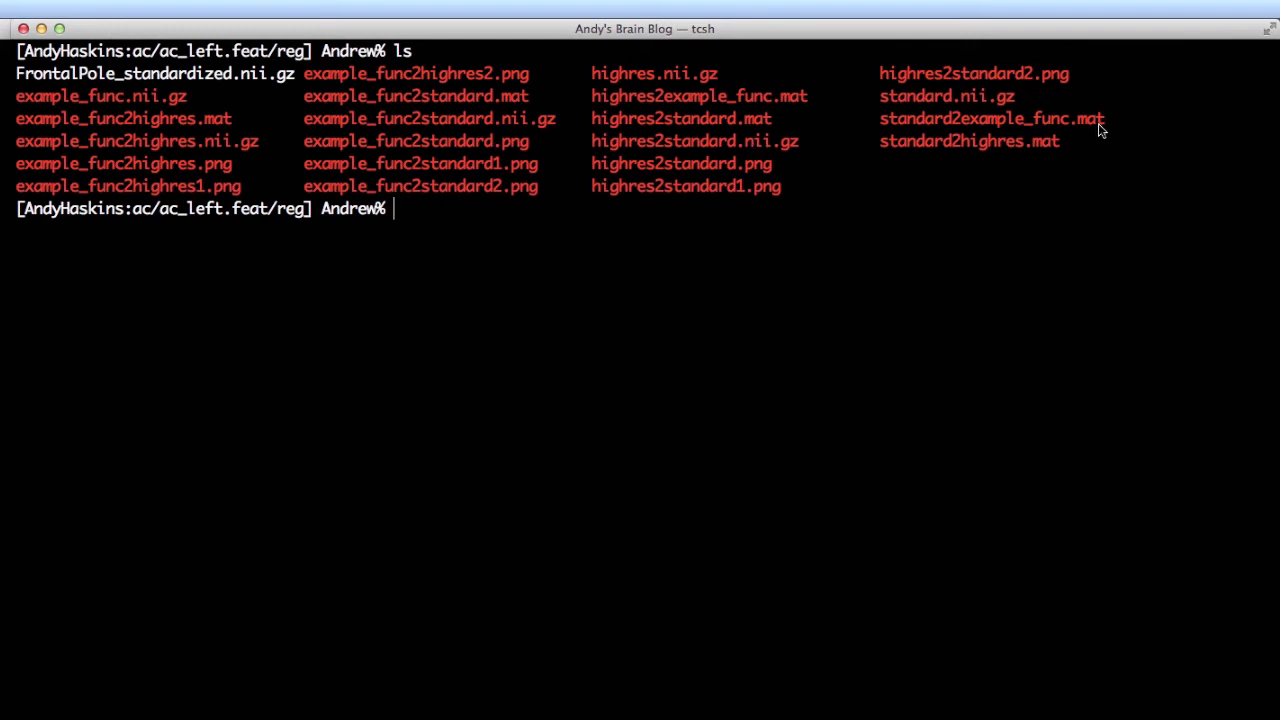
# Begin a flirt command with input FrontalPole_standardized.nii.gz and reference example_func.nii.gz.
pyautogui.doubleClick(1068, 118)
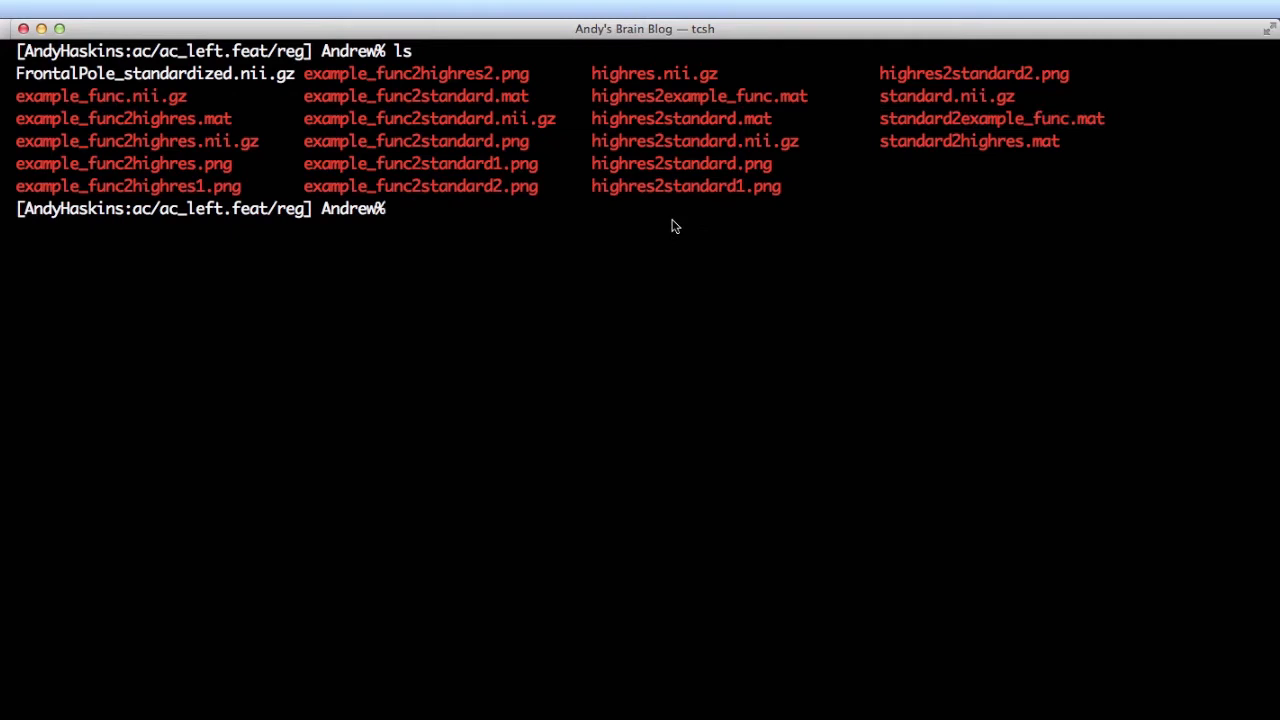
pyautogui.write('flirt')
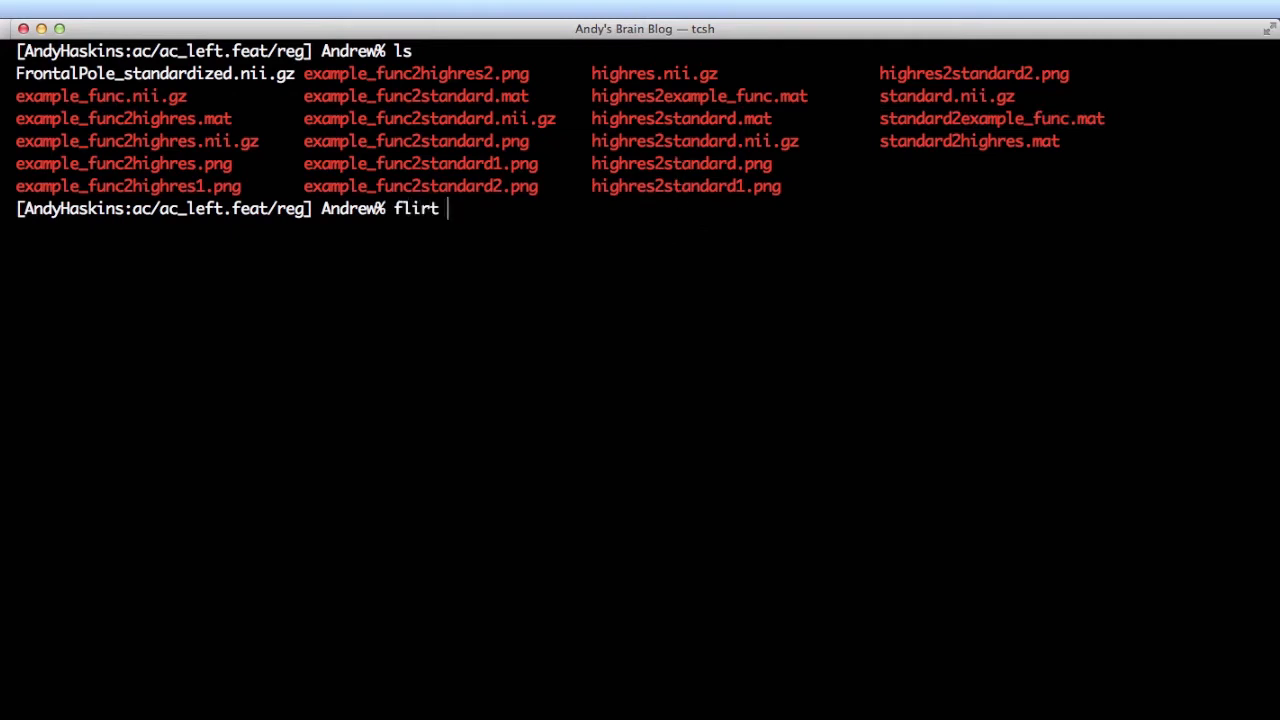
pyautogui.write('-in FrontalPole_standardized.nii.gz')
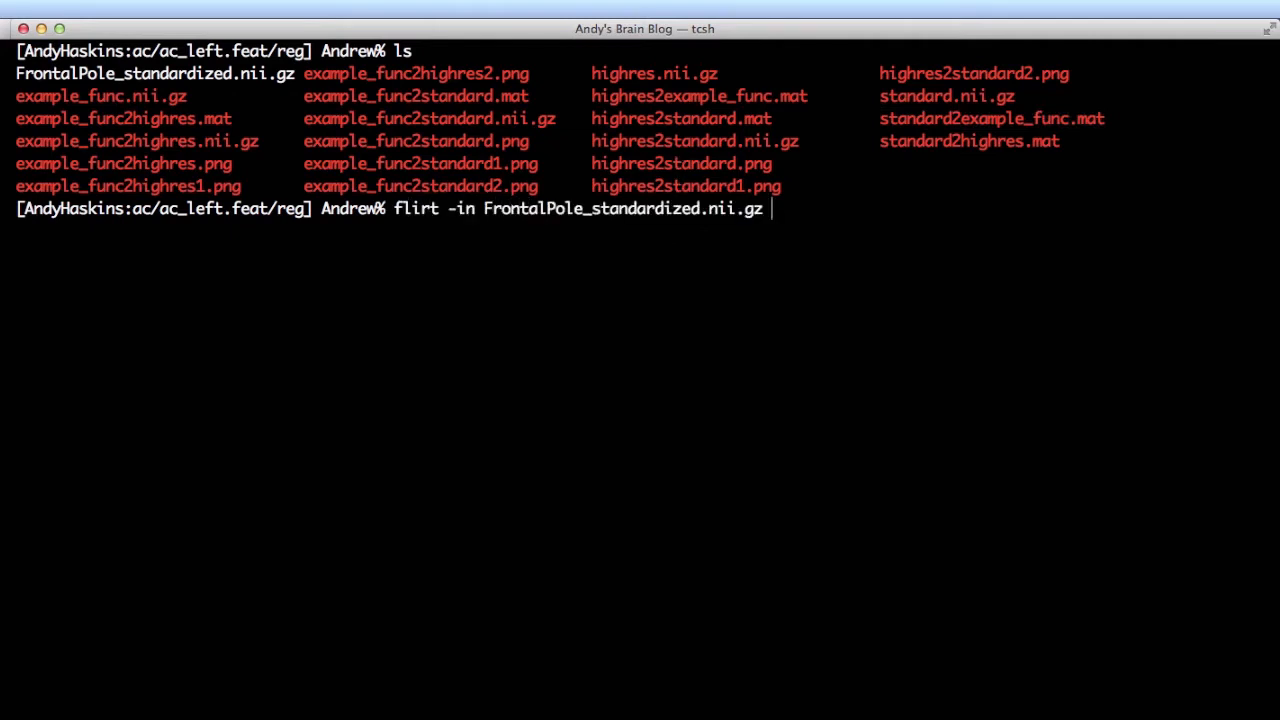
pyautogui.write('-ref ex')
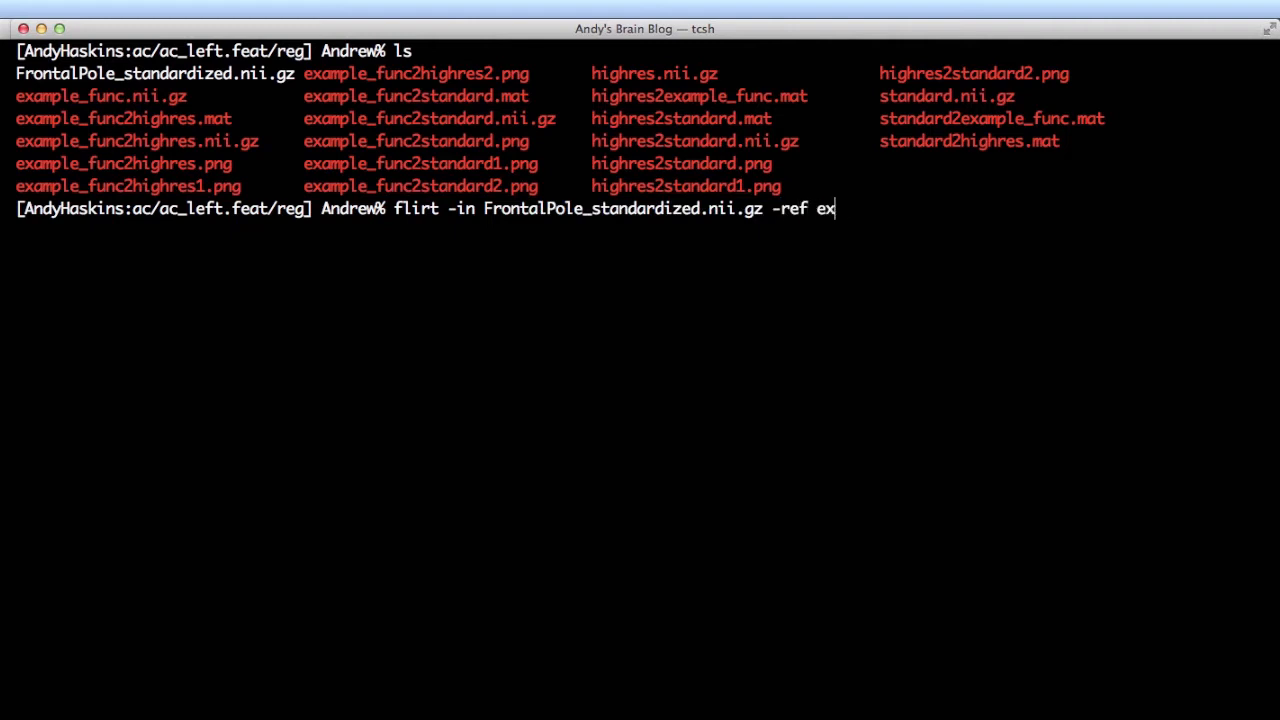
pyautogui.write('ample_func.ni')
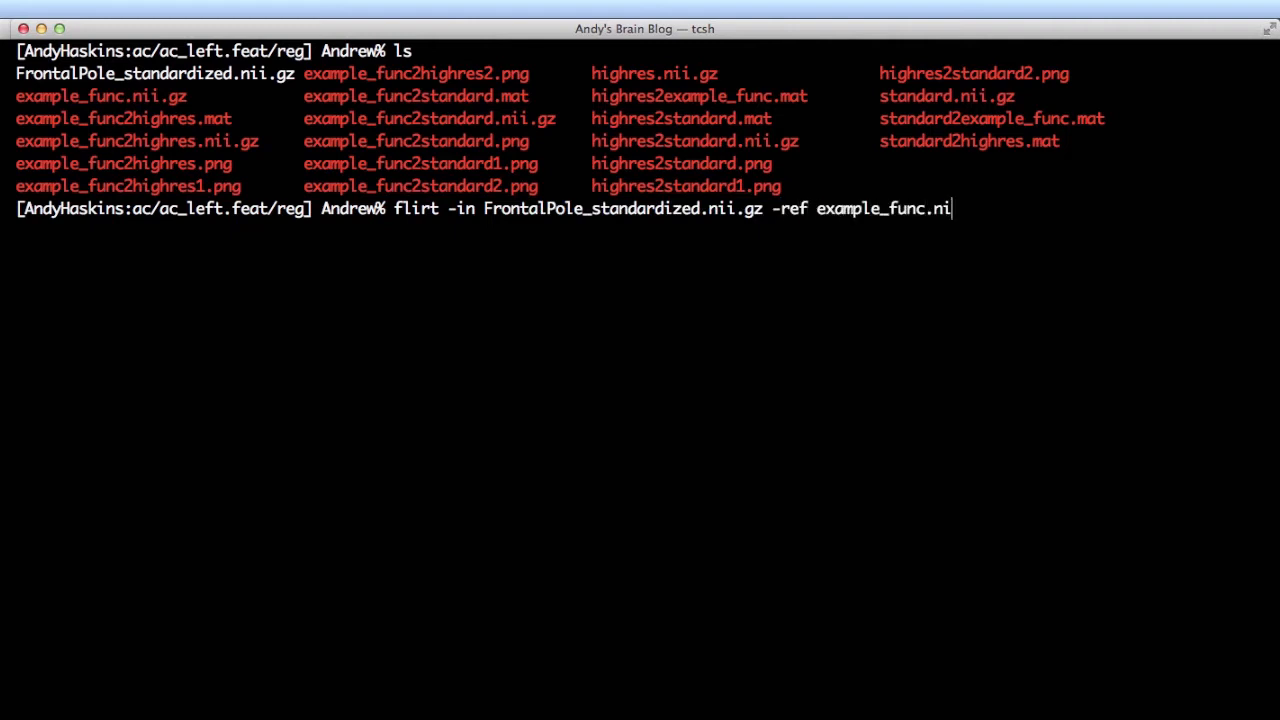
# Apply standard2example_func.mat to output FrontalPole_standard2native.nii.gz, then relaunch FSLView.
pyautogui.write('i.gz -init st')
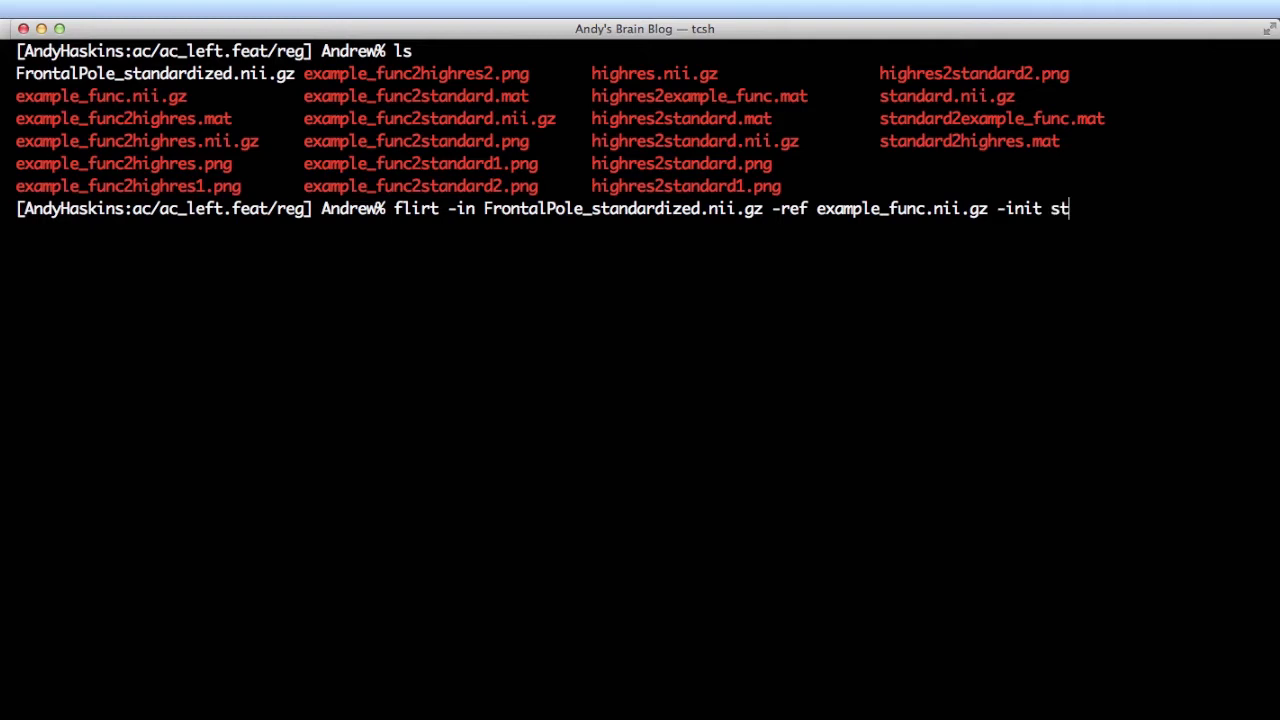
pyautogui.write('andard2exam')
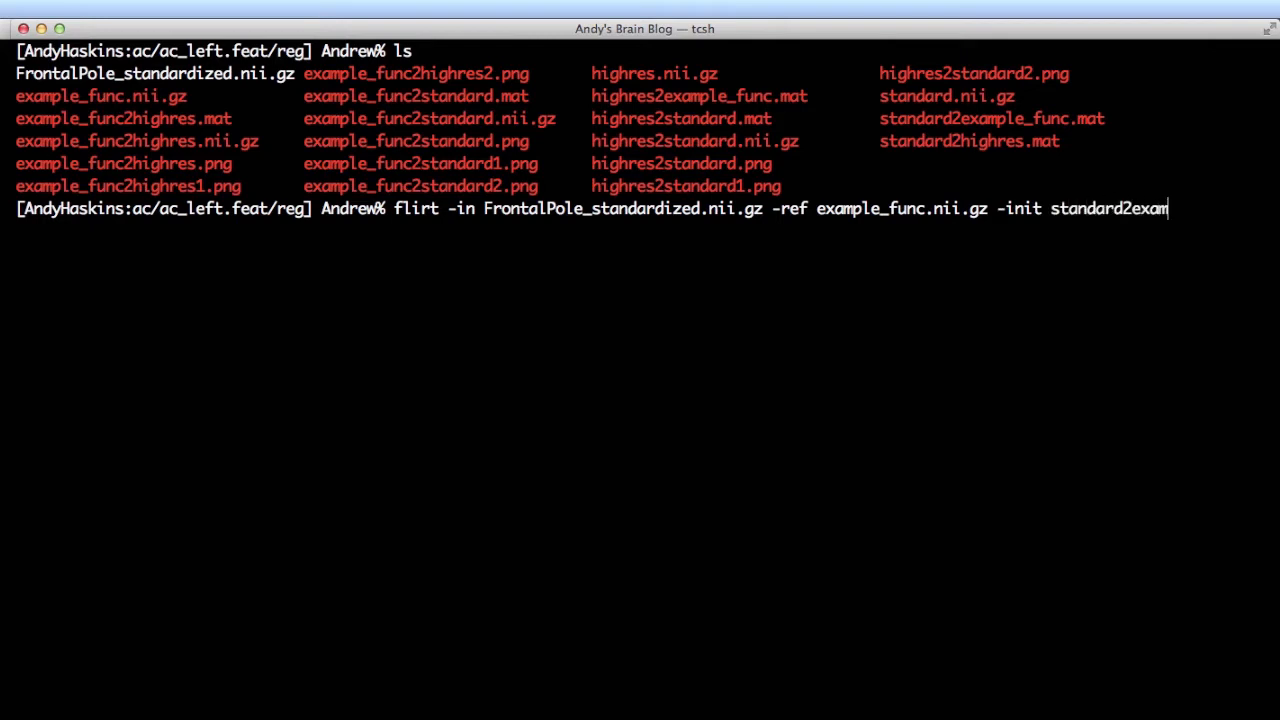
pyautogui.write('ple_func.mat')
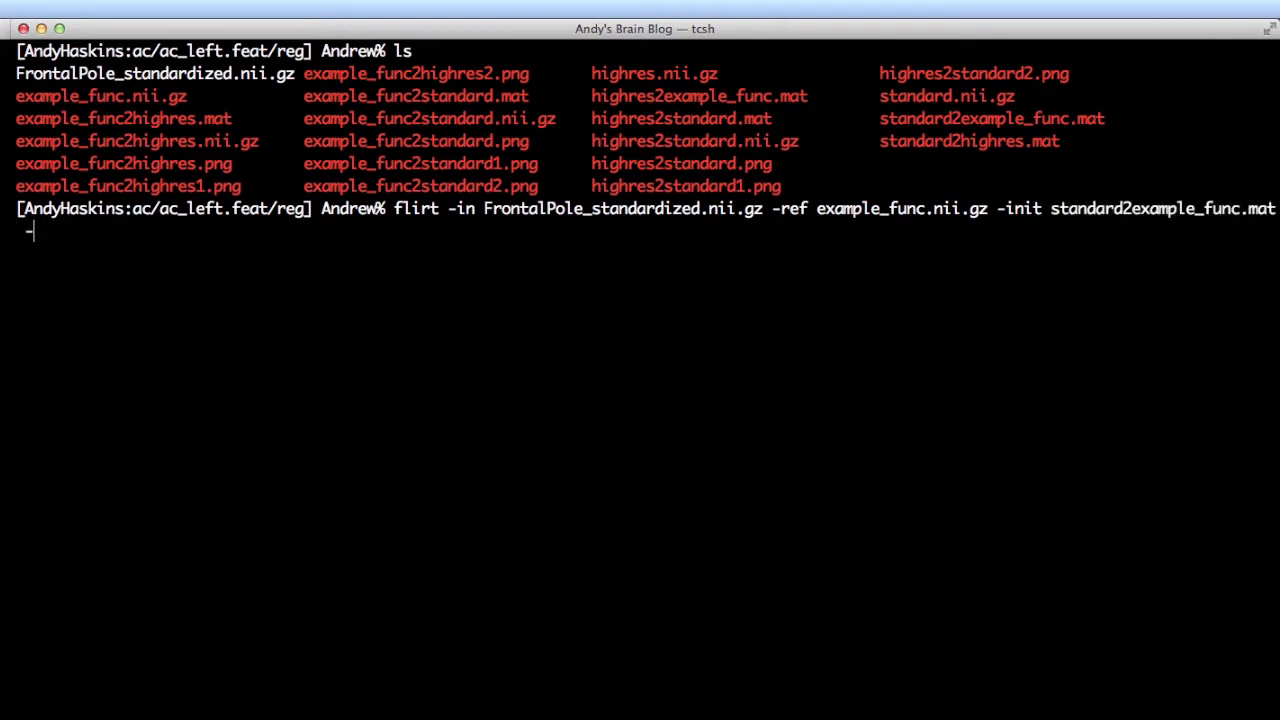
pyautogui.write('-applyxfm -out Fr')
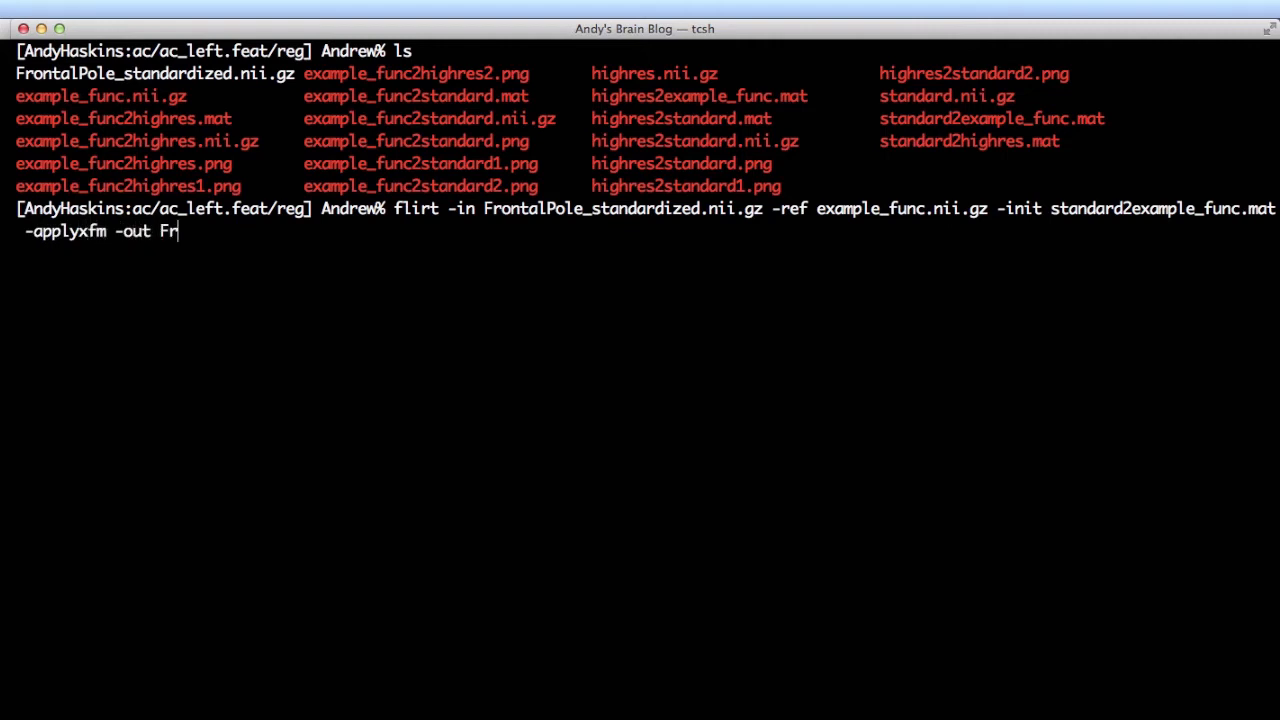
pyautogui.write('ontalPole_st')
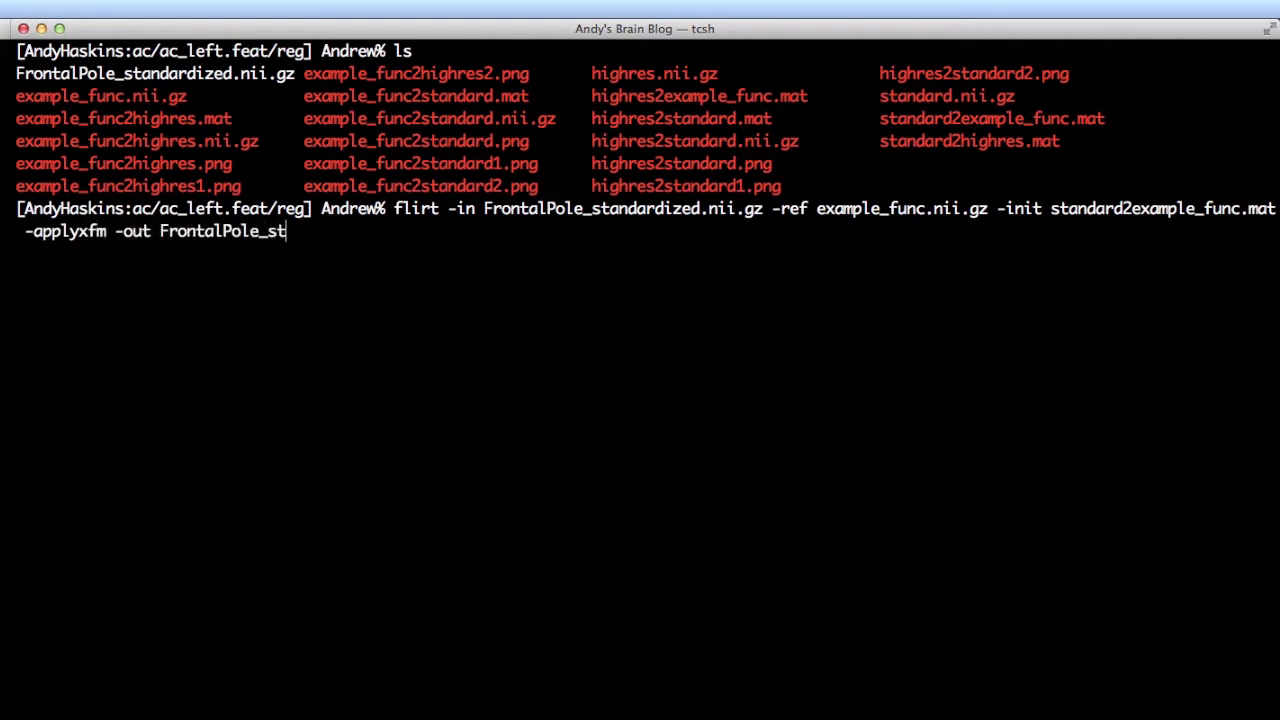
pyautogui.write('andard2native.nii.gz')
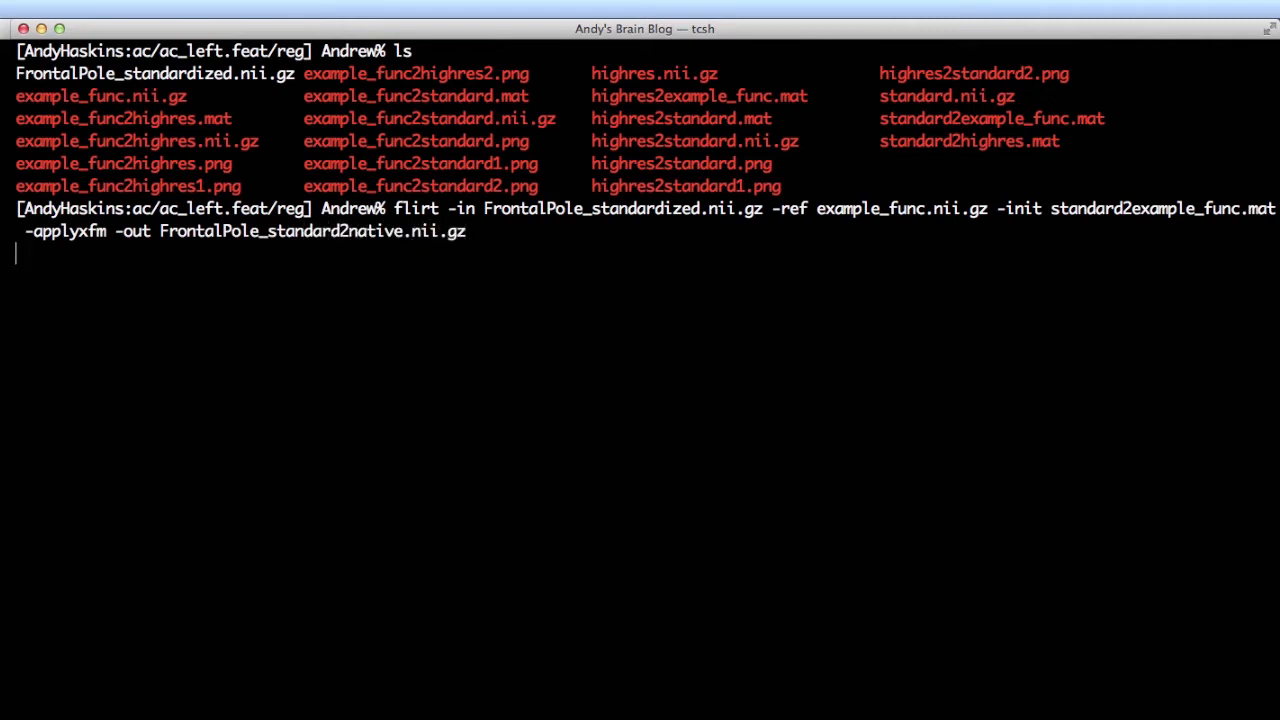
pyautogui.write('fslv')
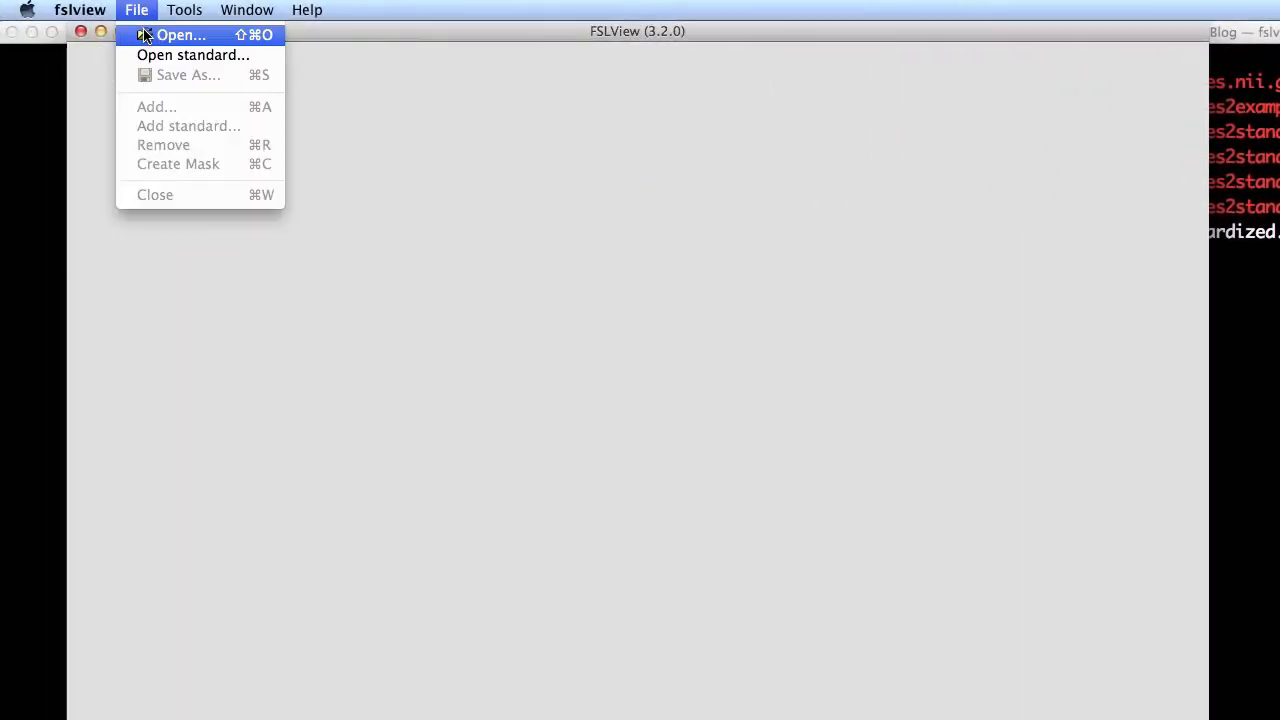
# Open example_func.nii.gz as the base image.
pyautogui.click(180, 34)
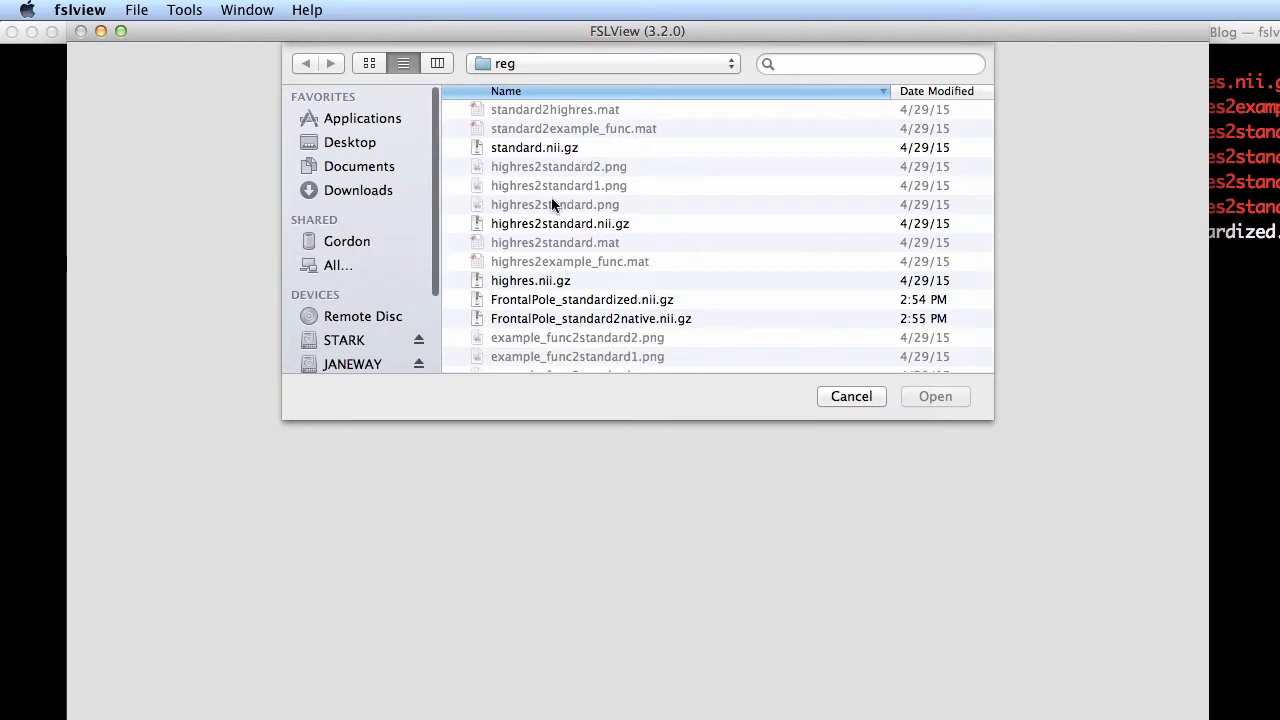
pyautogui.scroll(-3)
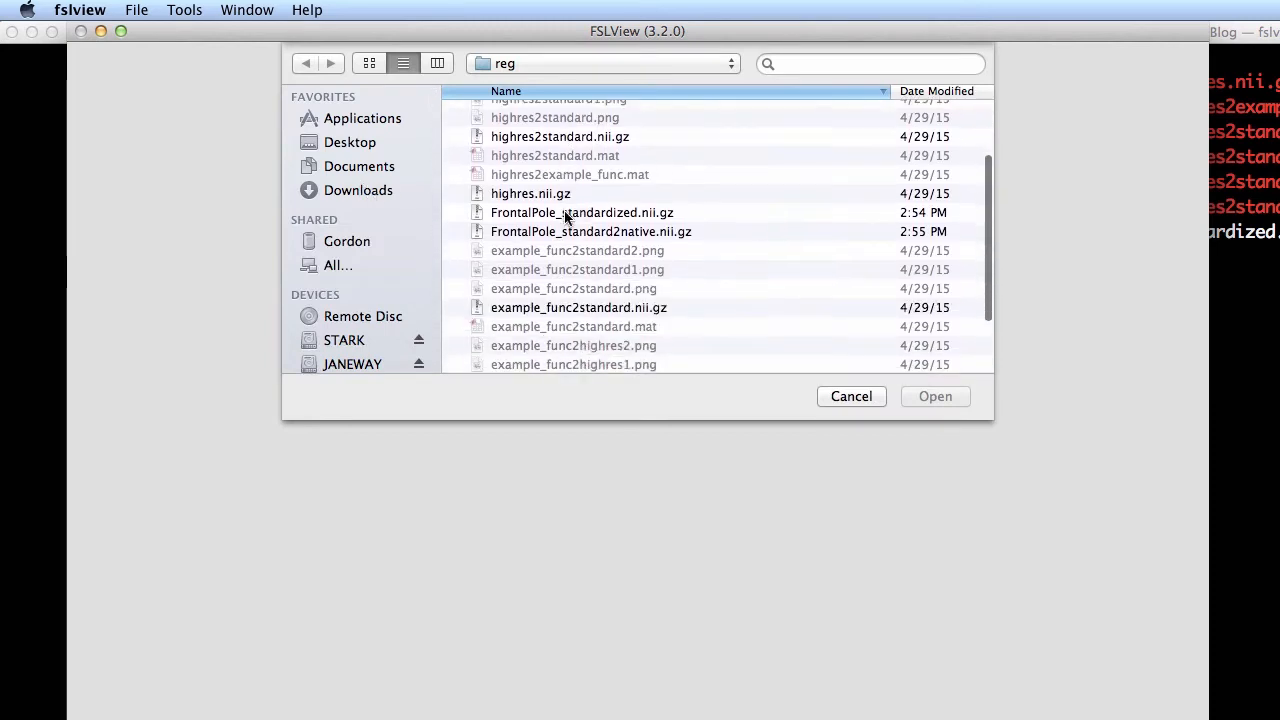
pyautogui.scroll(-3)
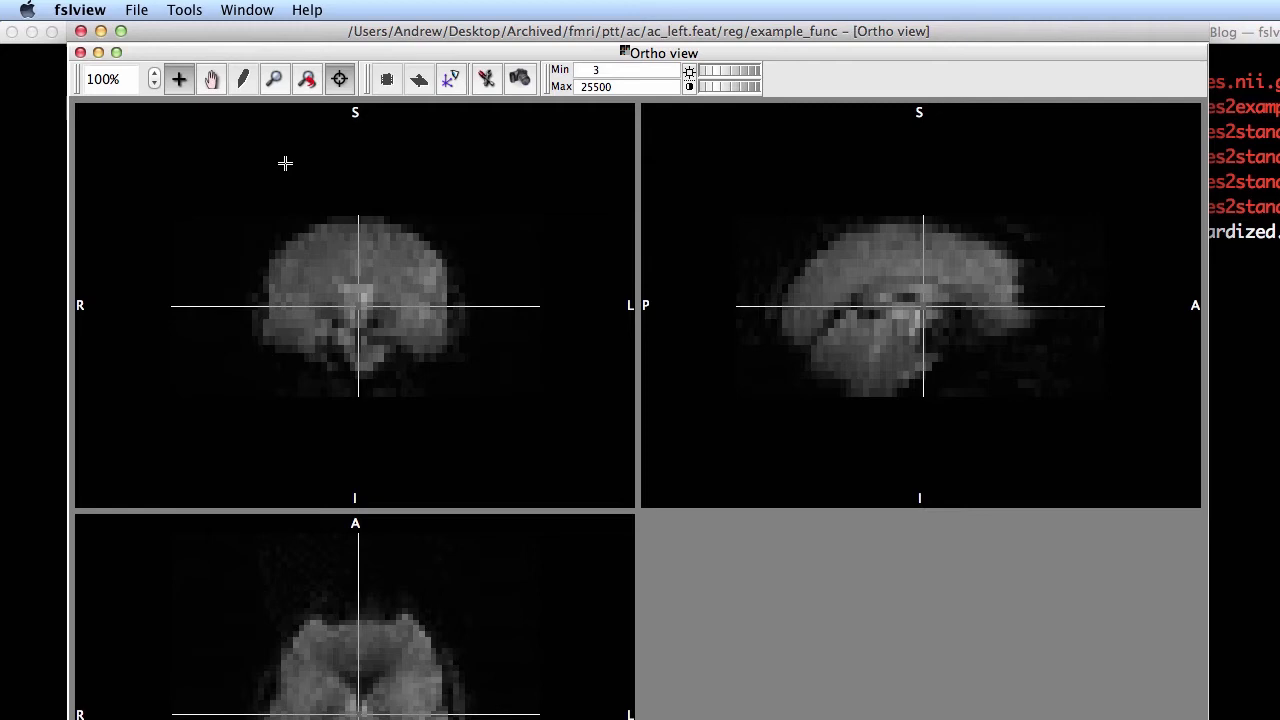
# Add FrontalPole_standard2native.nii.gz as an overlay and inspect it in the views.
pyautogui.click(136, 9)
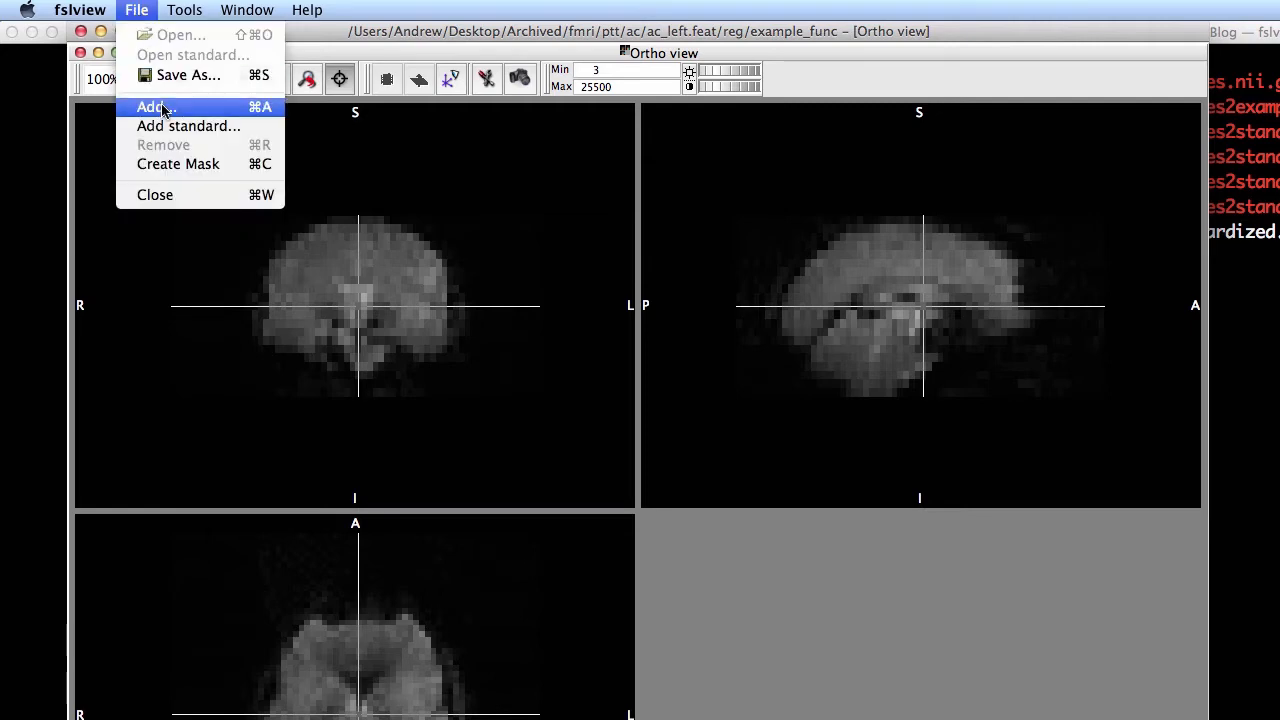
pyautogui.click(156, 107)
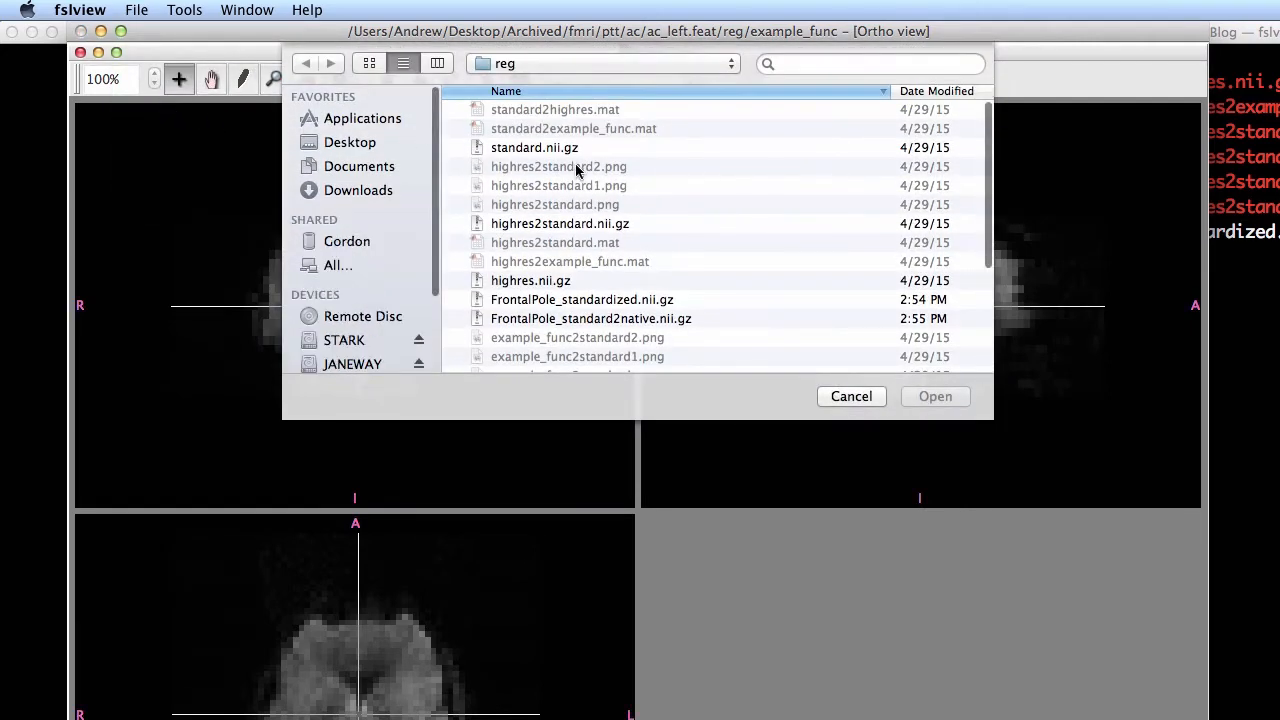
pyautogui.click(591, 259)
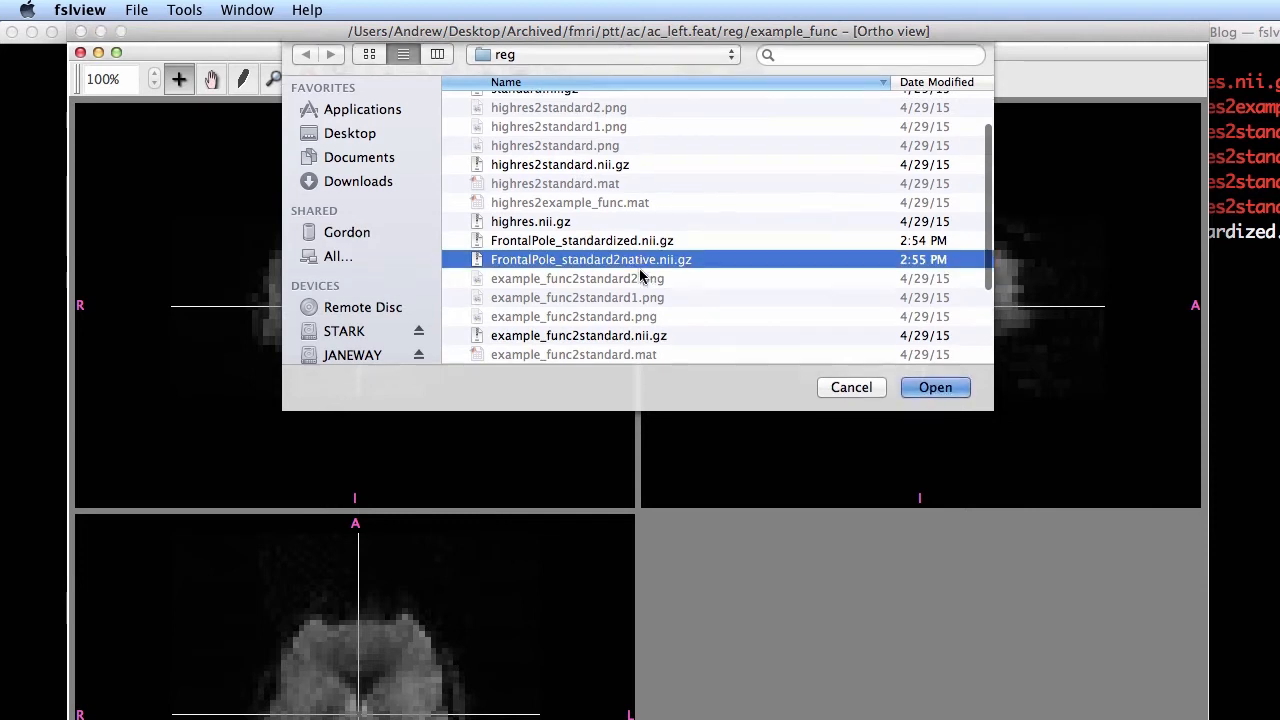
pyautogui.click(934, 387)
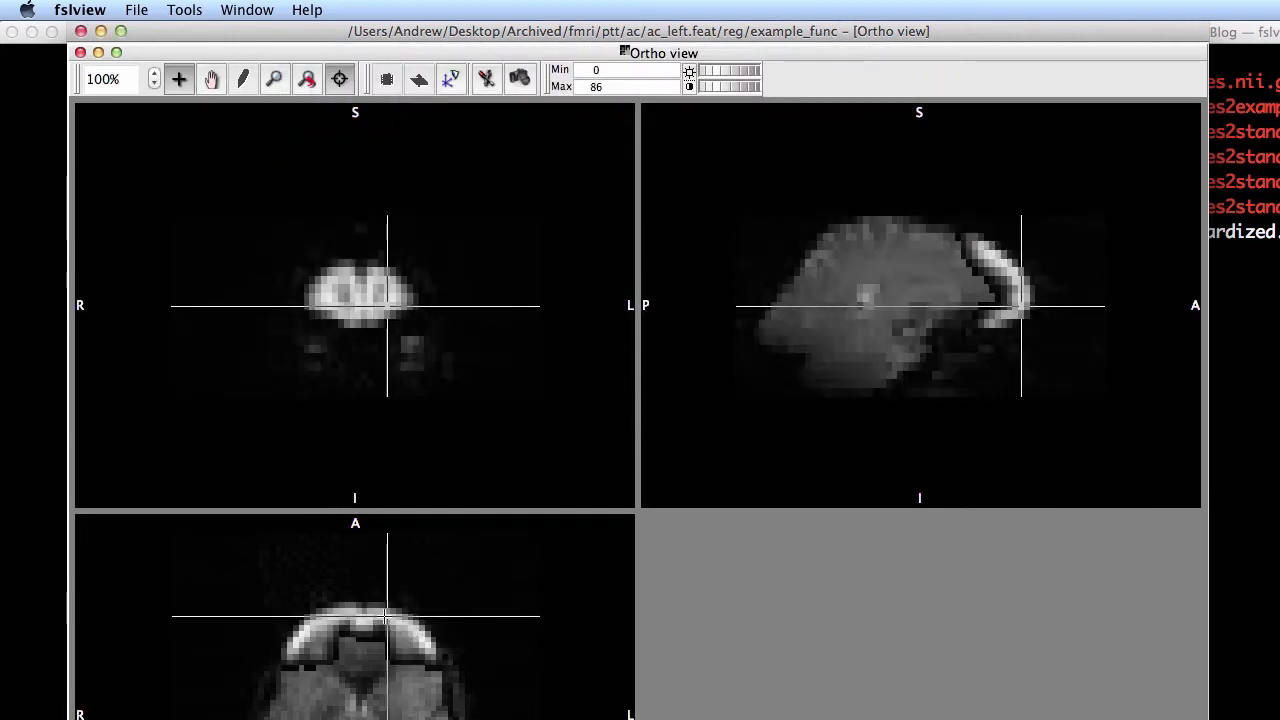
pyautogui.click(323, 305)
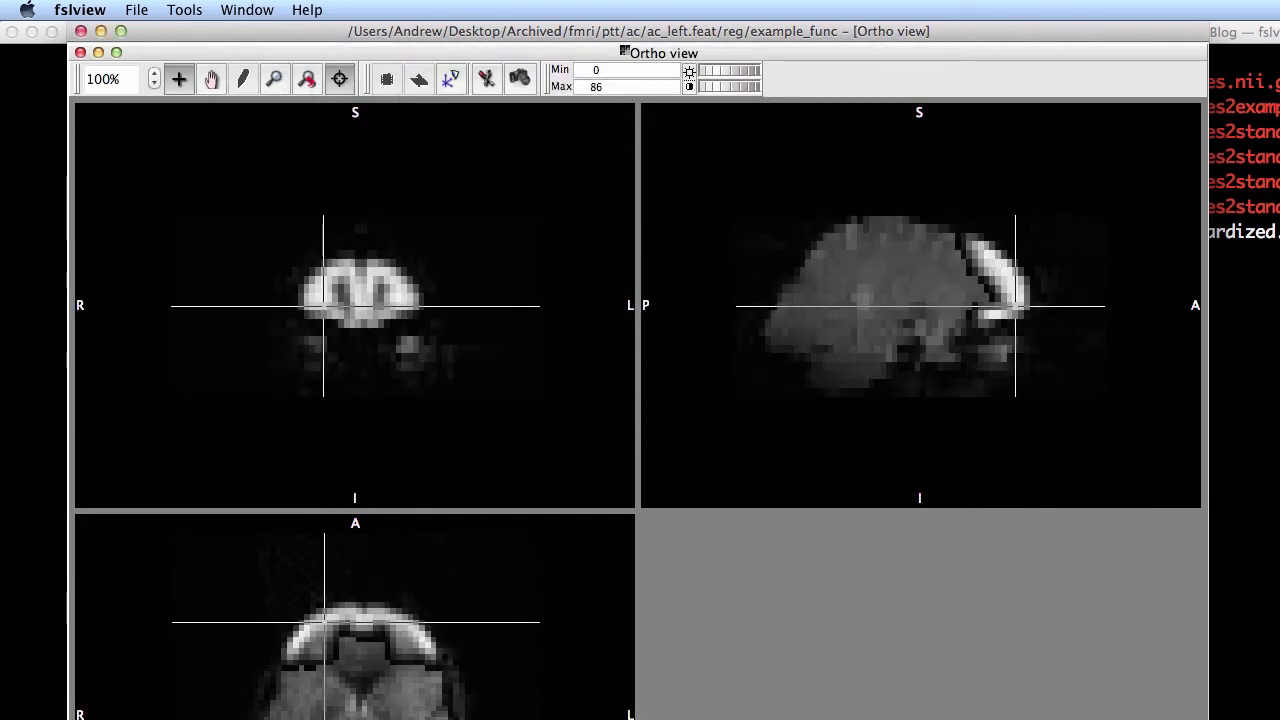
pyautogui.click(520, 528)
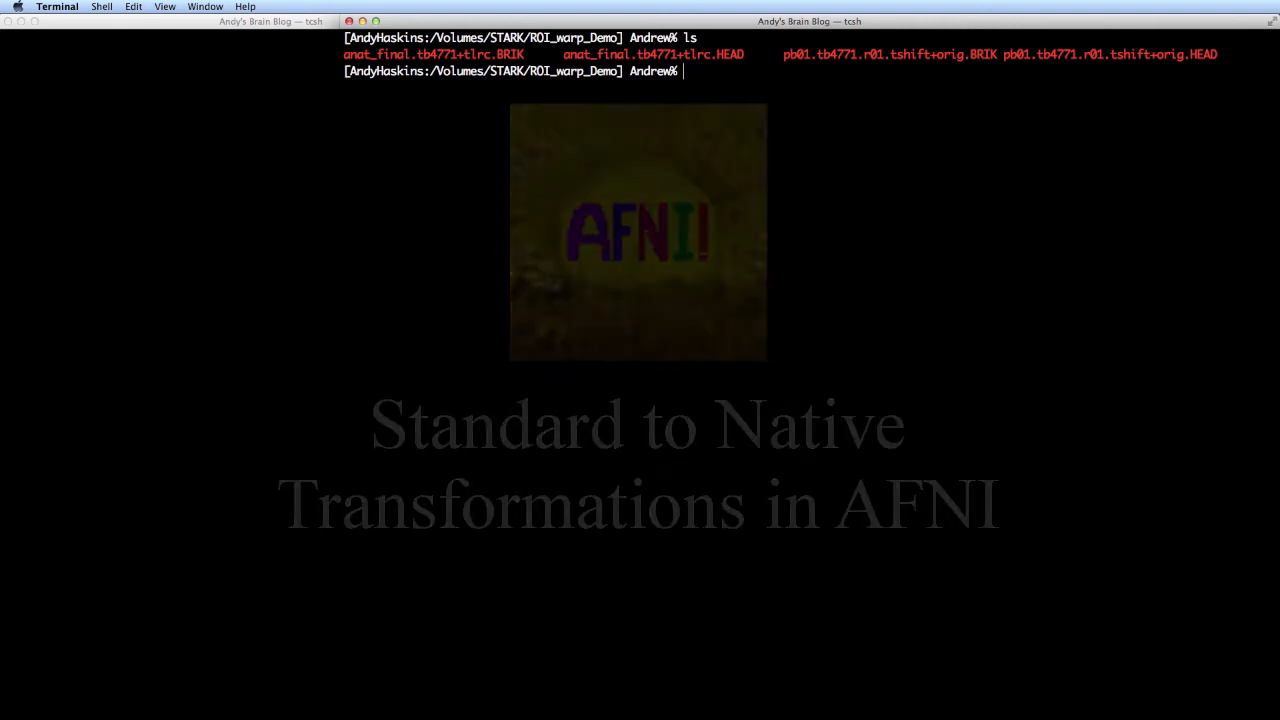
# Launch AFNI on anat_final and draw the TT_Daemon Left Anterior Cingulate via Draw Dataset.
pyautogui.write('afni')
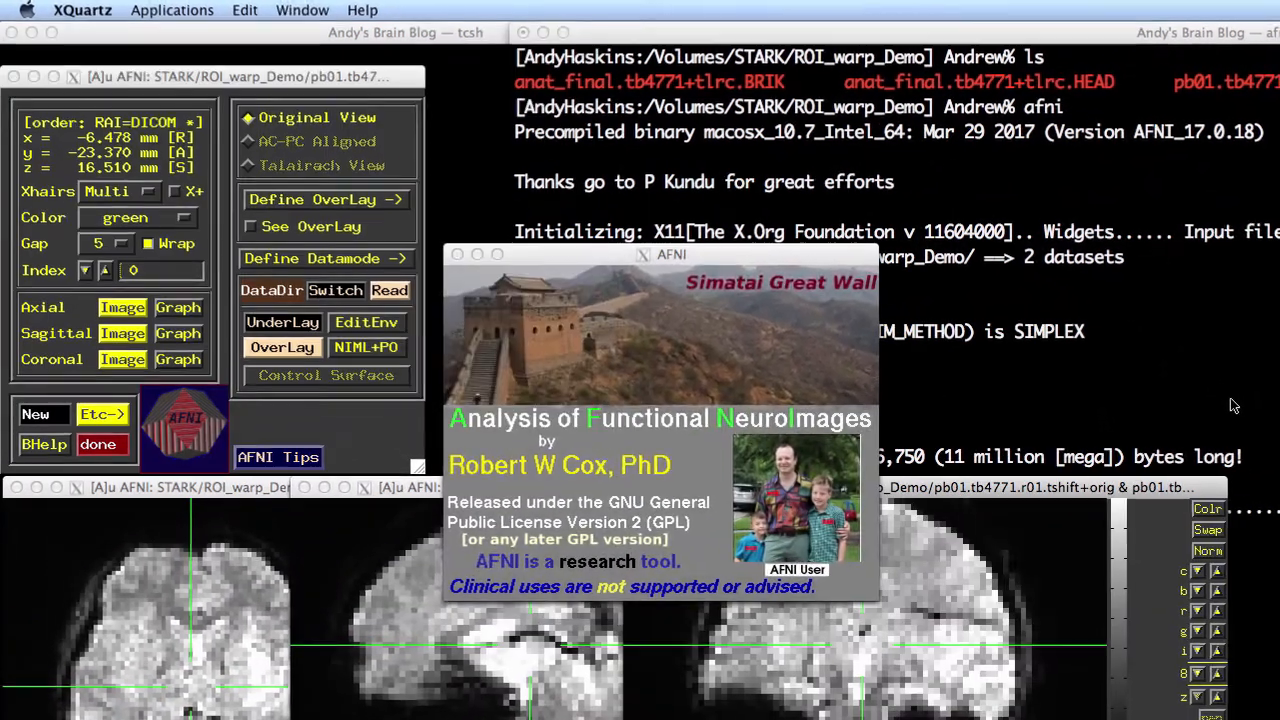
pyautogui.click(282, 321)
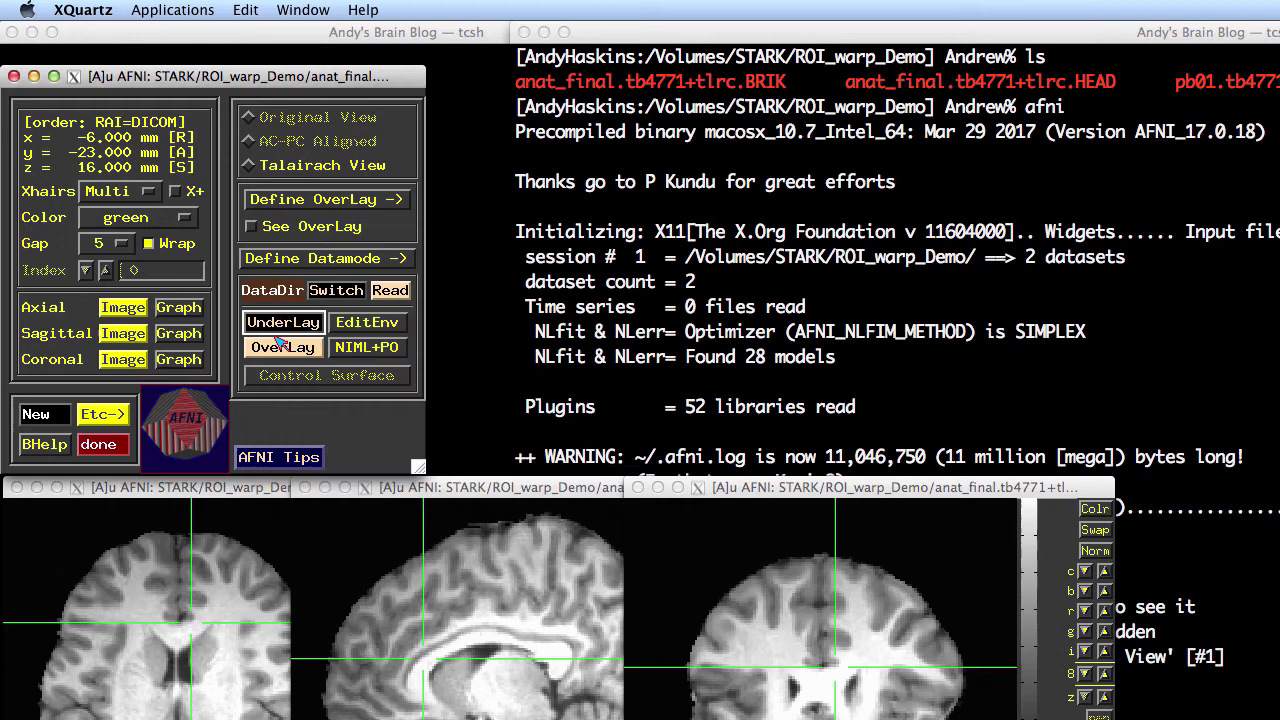
pyautogui.click(325, 258)
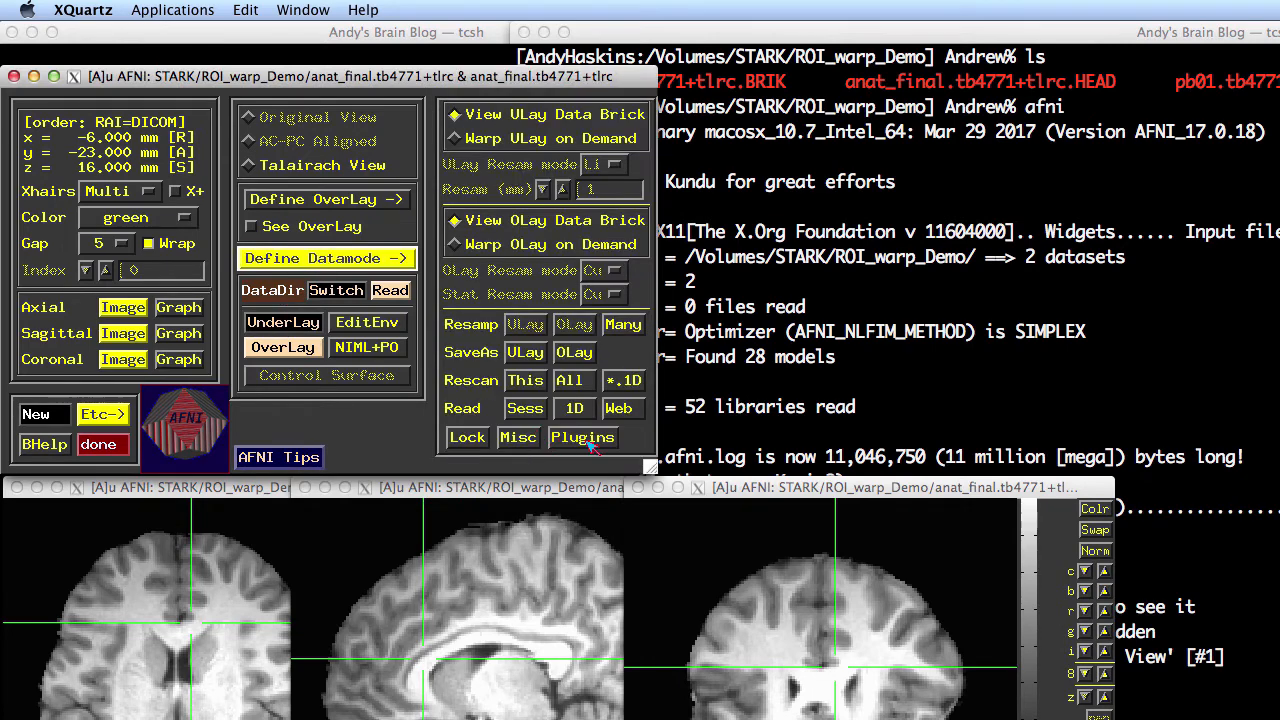
pyautogui.click(582, 437)
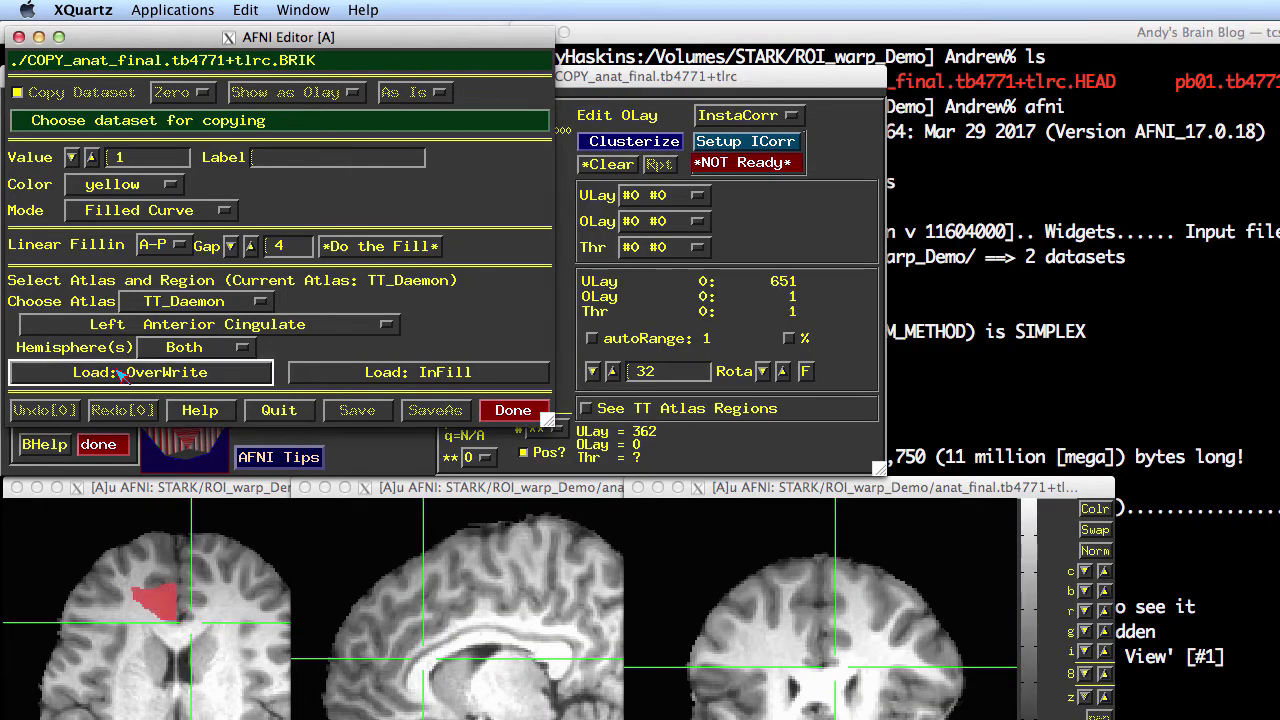
pyautogui.click(140, 372)
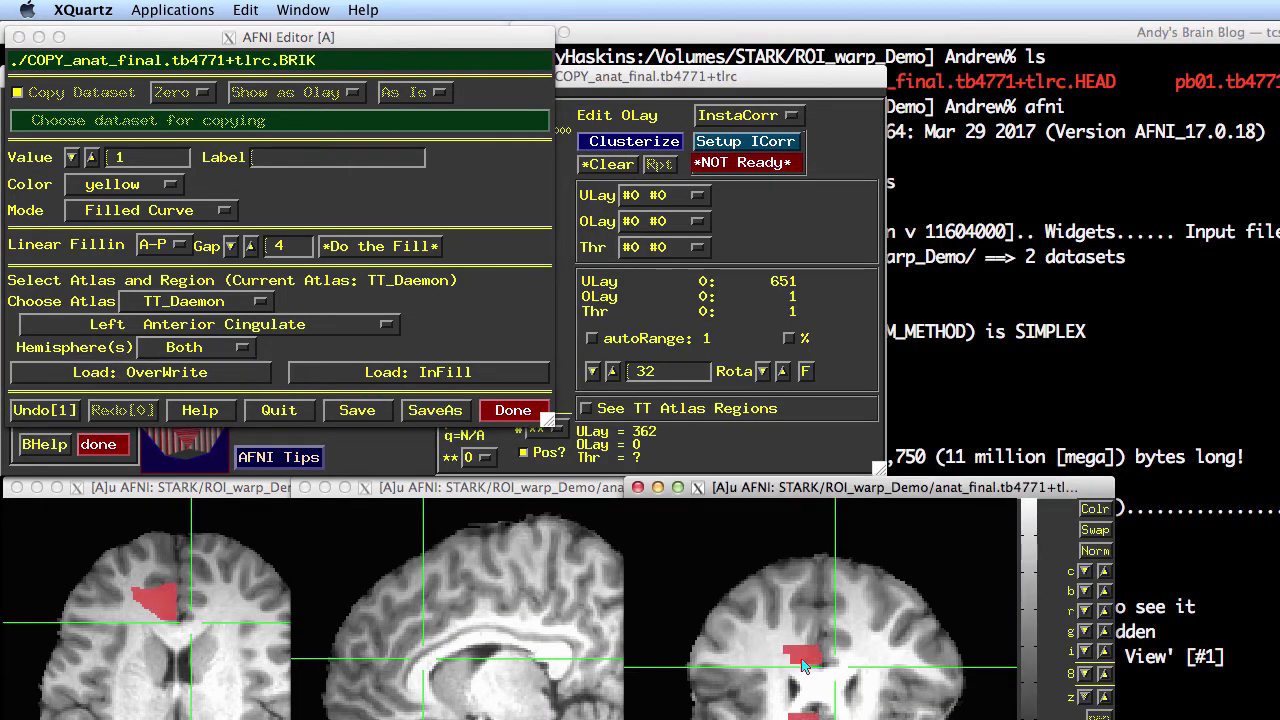
pyautogui.click(139, 372)
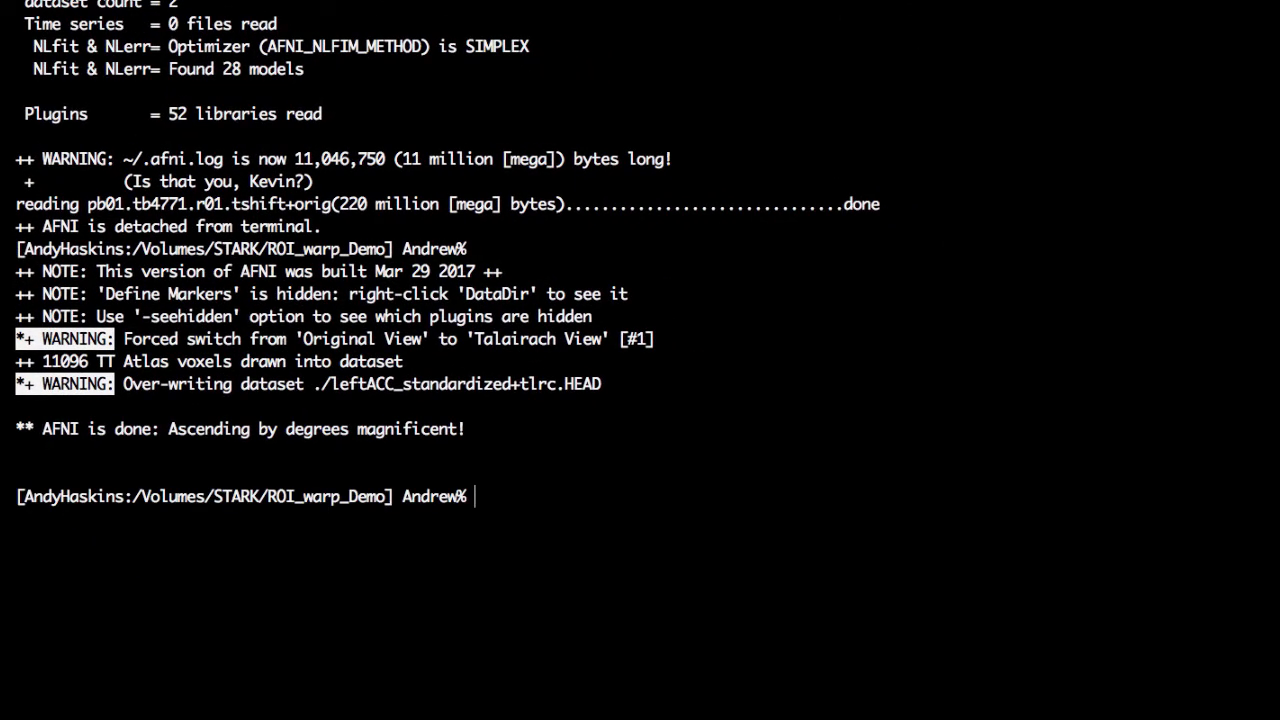
# Write anat_final's WARP_DATA matrix to standard2native.1D with cat_matvec, then view it.
pyautogui.write('ls')
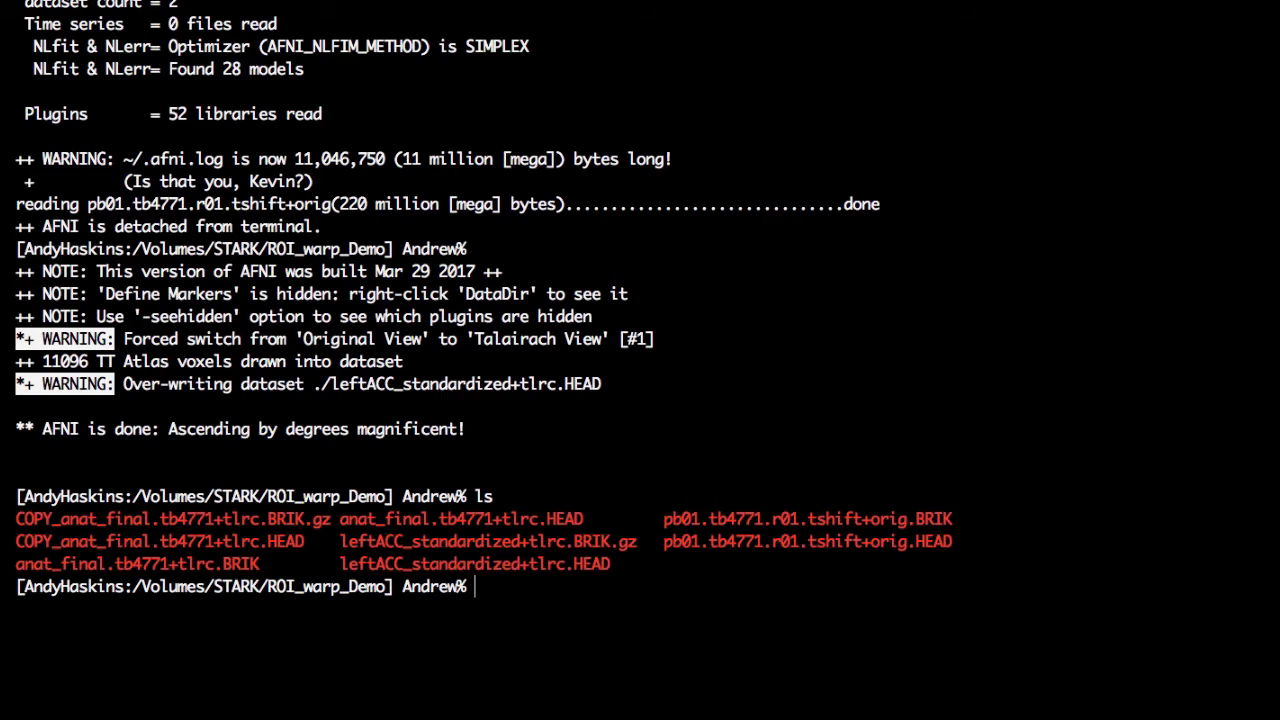
pyautogui.write('cat_mat')
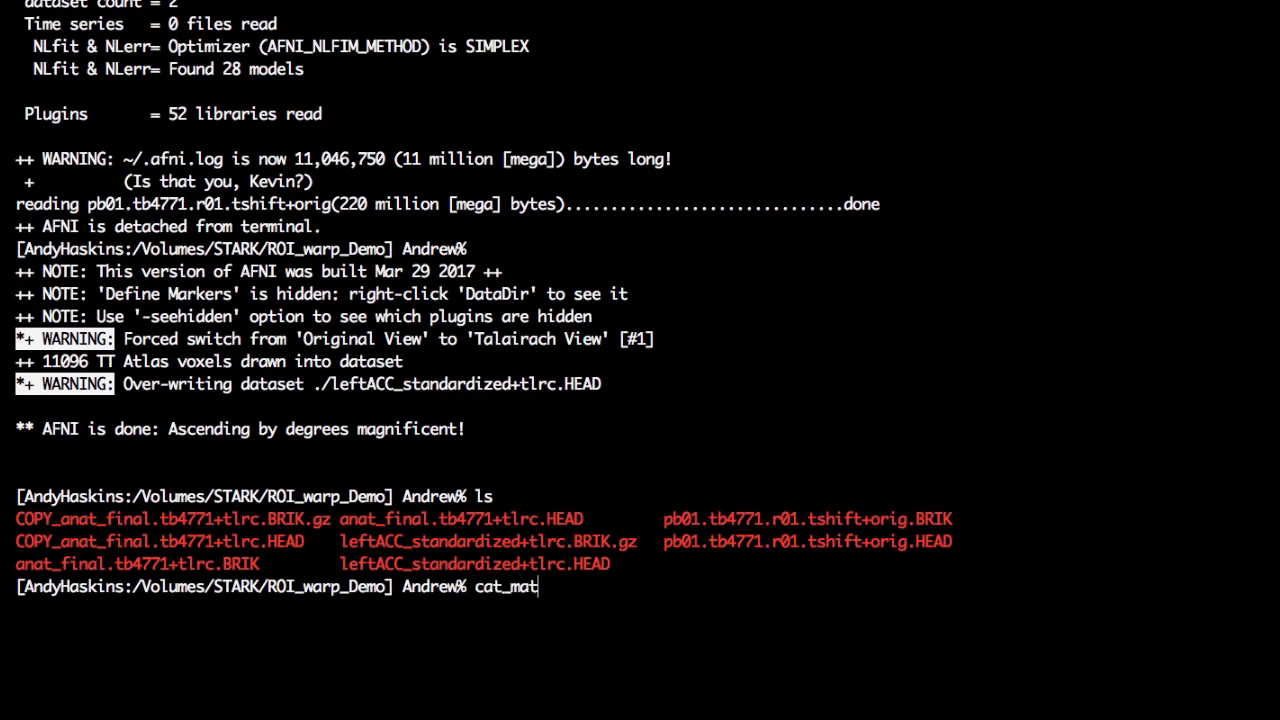
pyautogui.write('vec -ONELINE anat_final.tb4771+tlrc.')
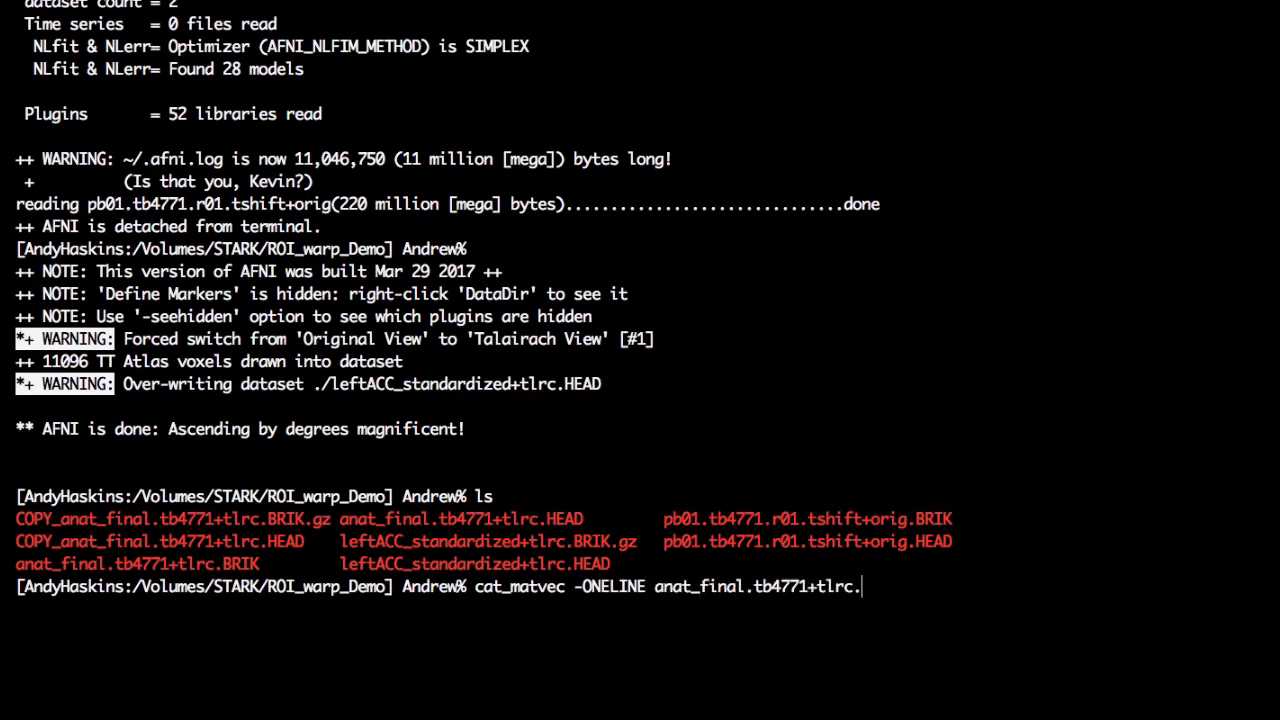
pyautogui.write(':WARP_DATA')
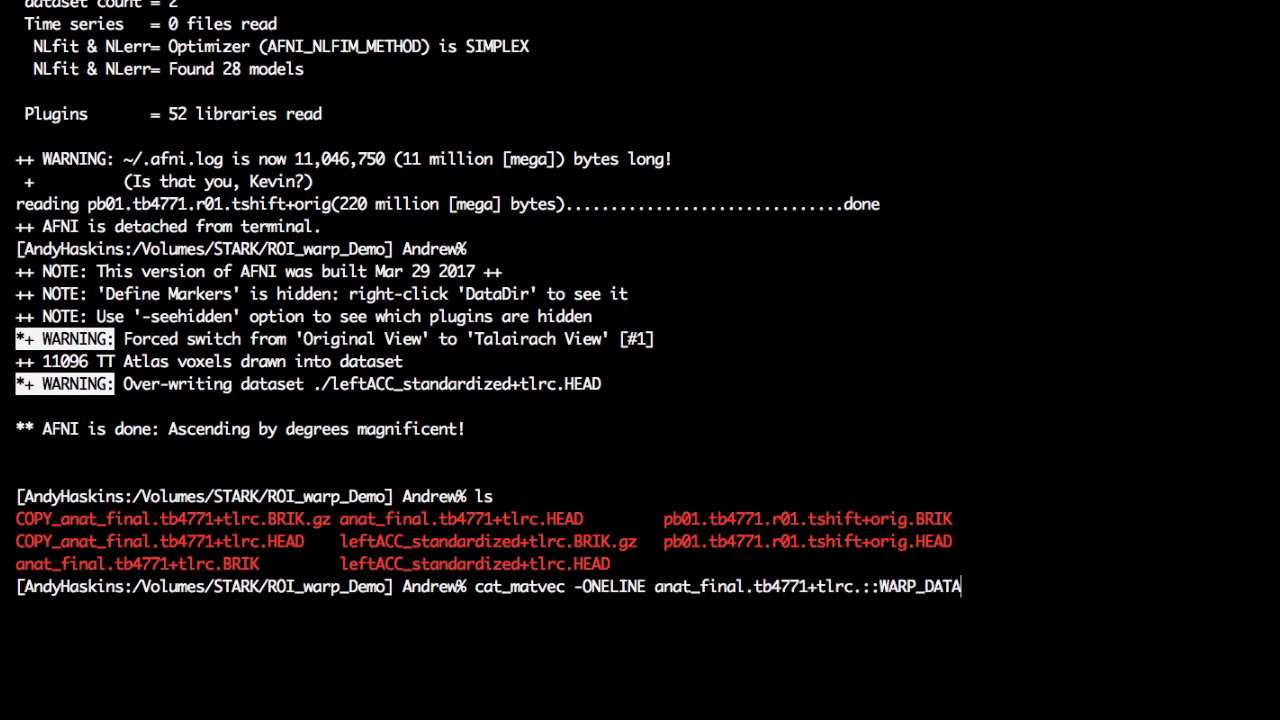
pyautogui.write('> standard2native.1D')
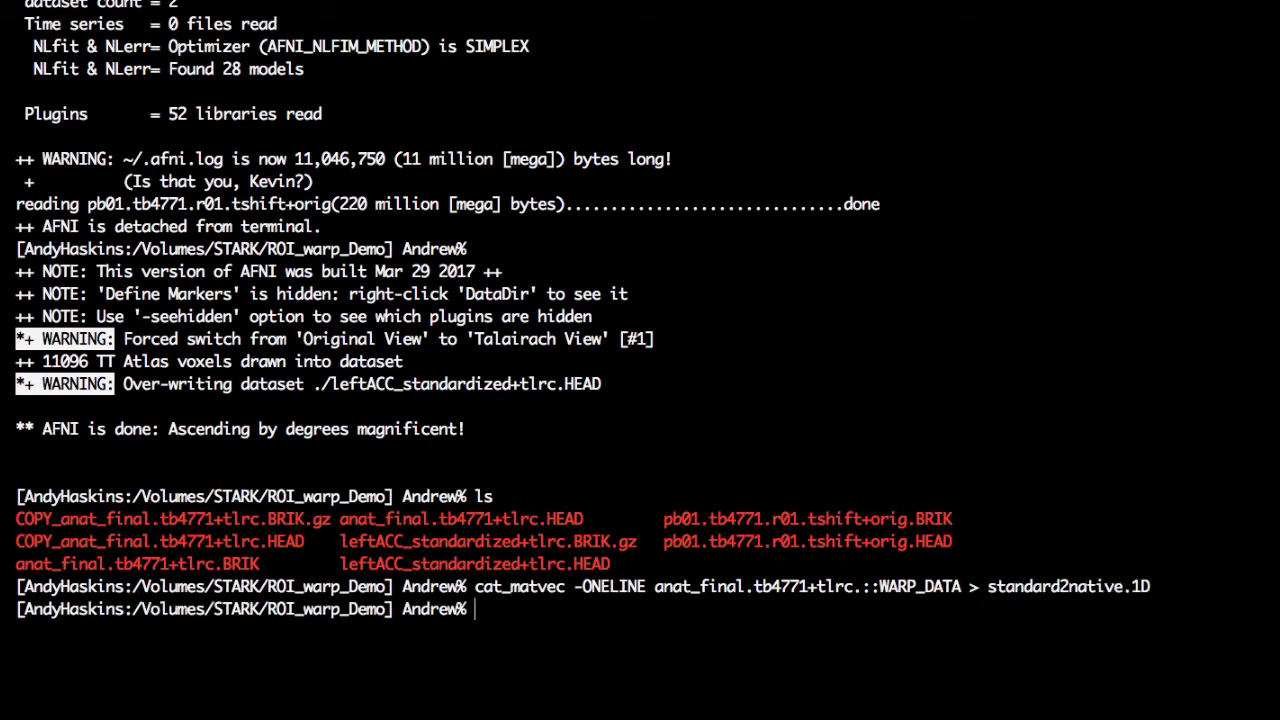
pyautogui.write('cat stand')
pyautogui.write('3dAl')
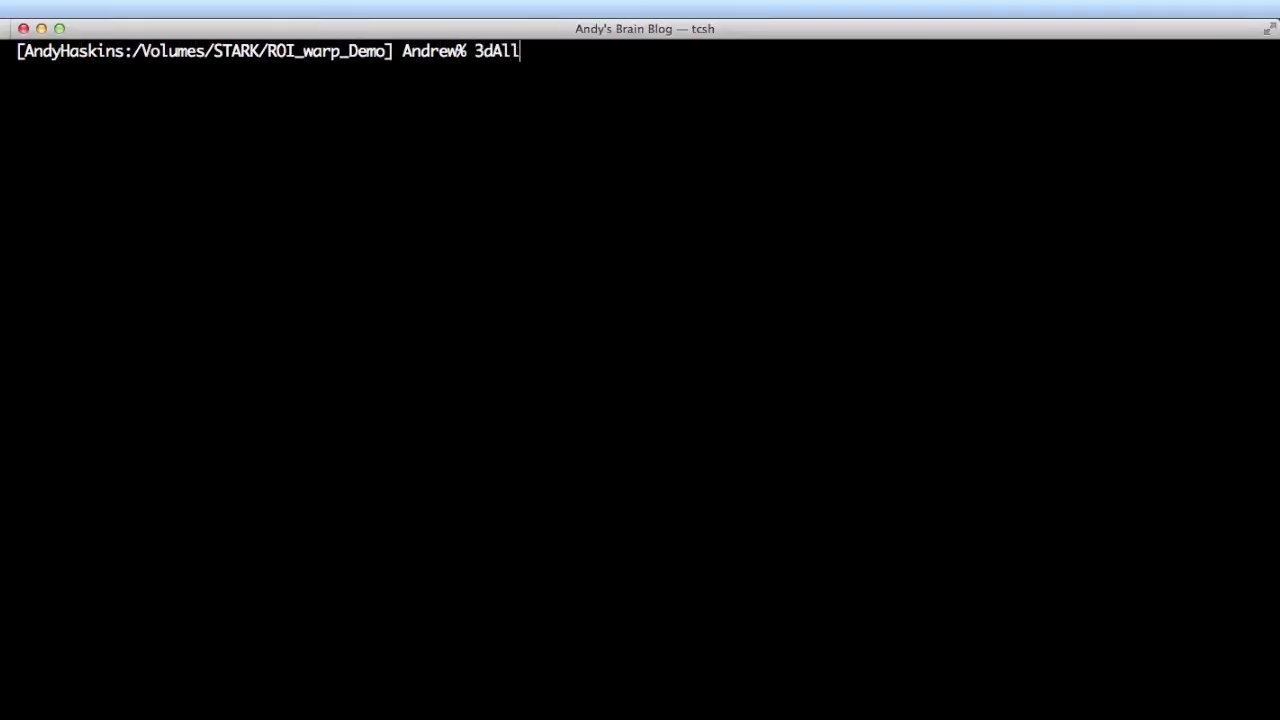
# Run 3dAllineate applying standard2native.1D to leftACC_standardized, producing leftACC_native+orig on the pb01 grid.
pyautogui.write('lineate -1')
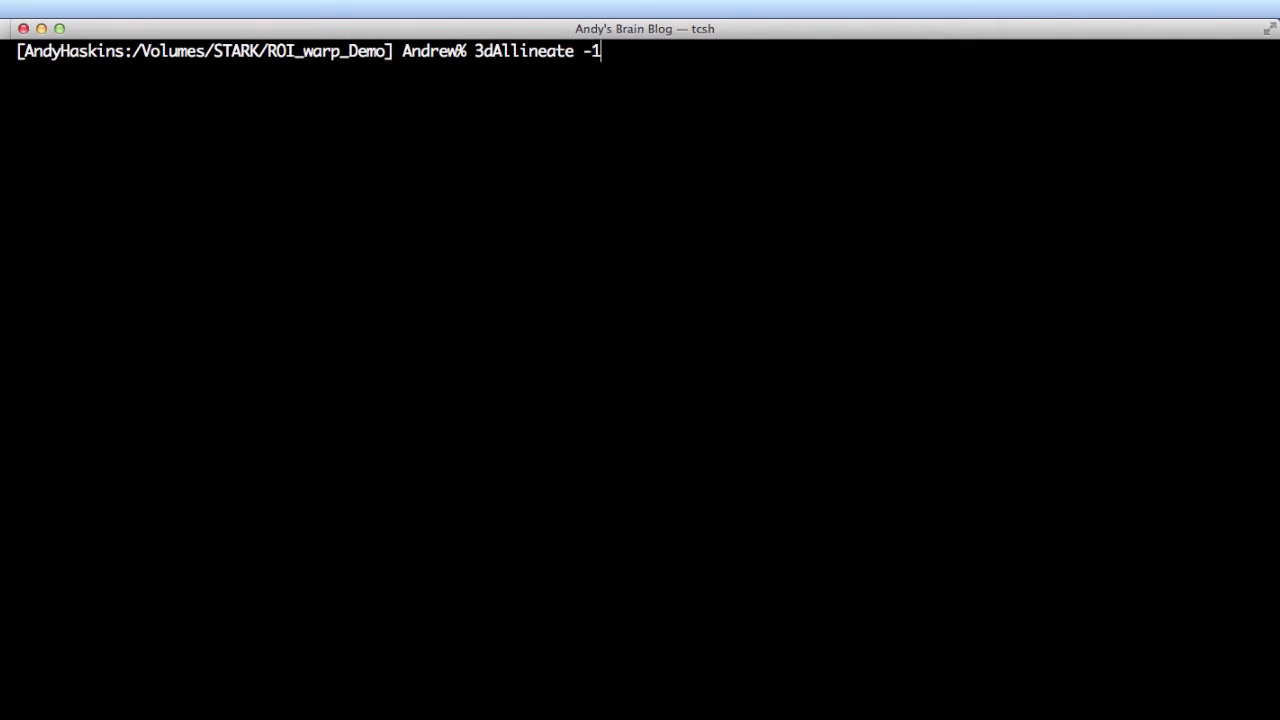
pyautogui.write('Dmatrix_apply')
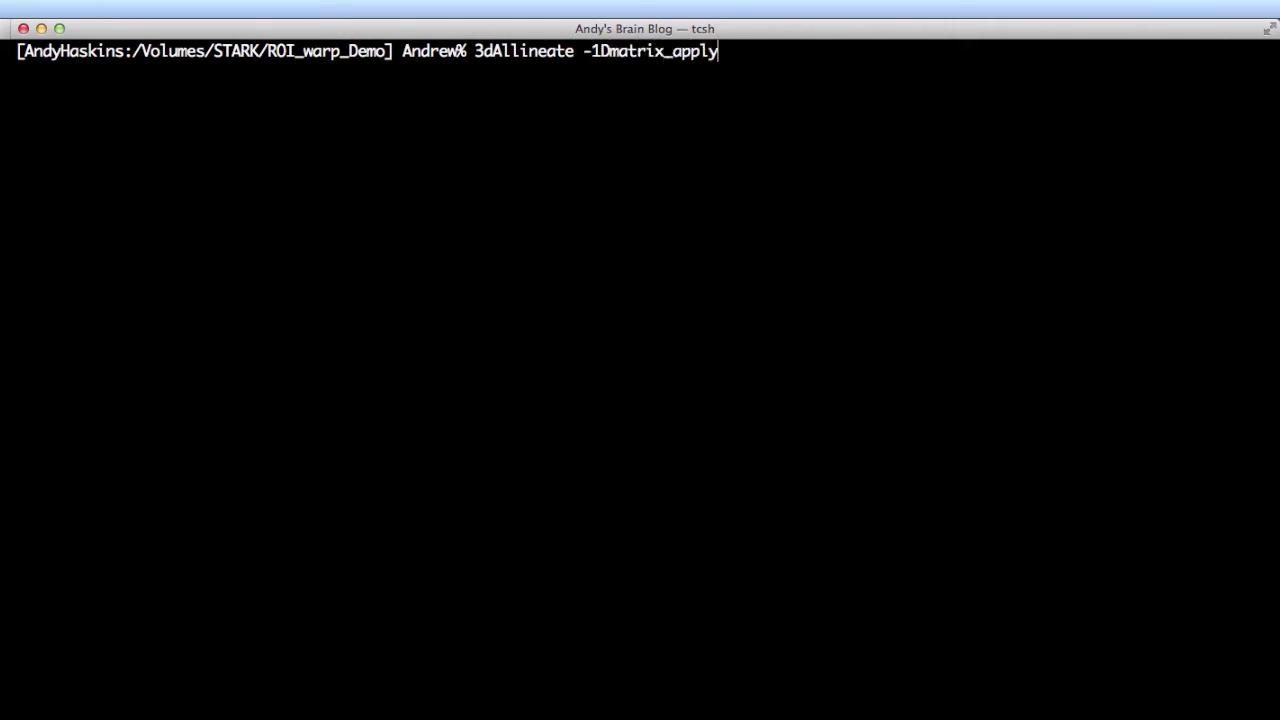
pyautogui.write('standard2n')
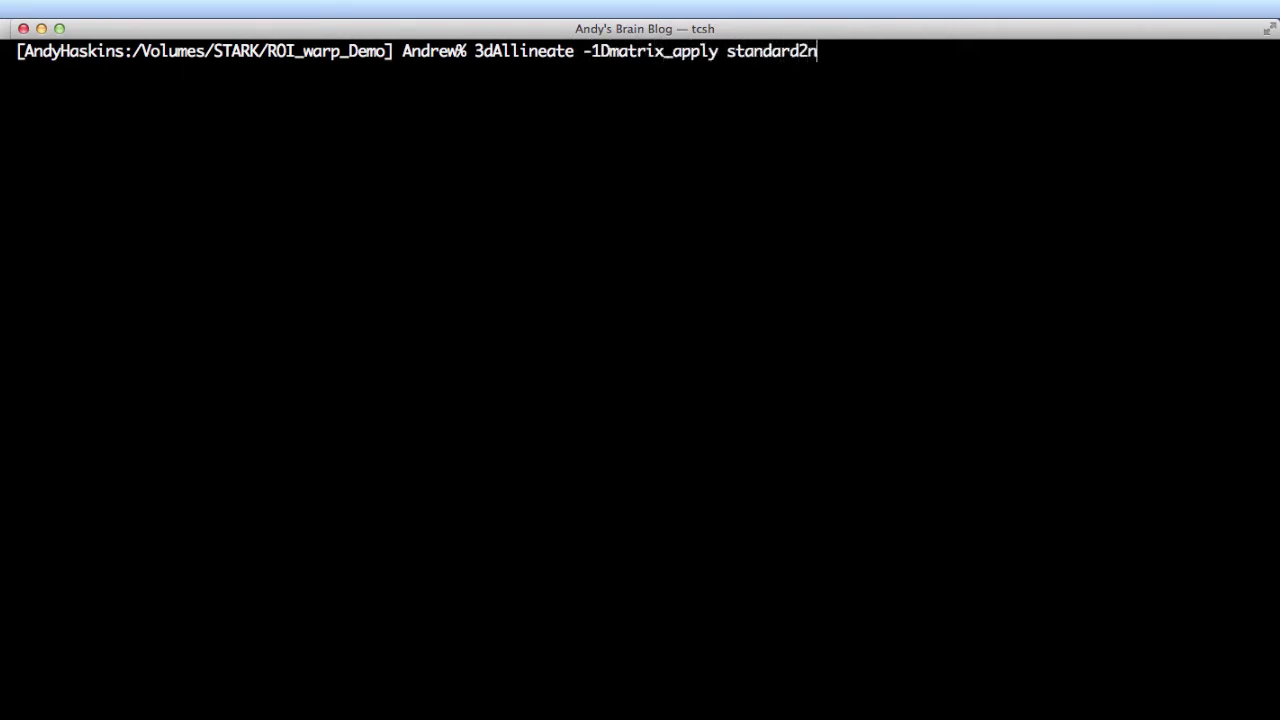
pyautogui.write('ative.1D -pre')
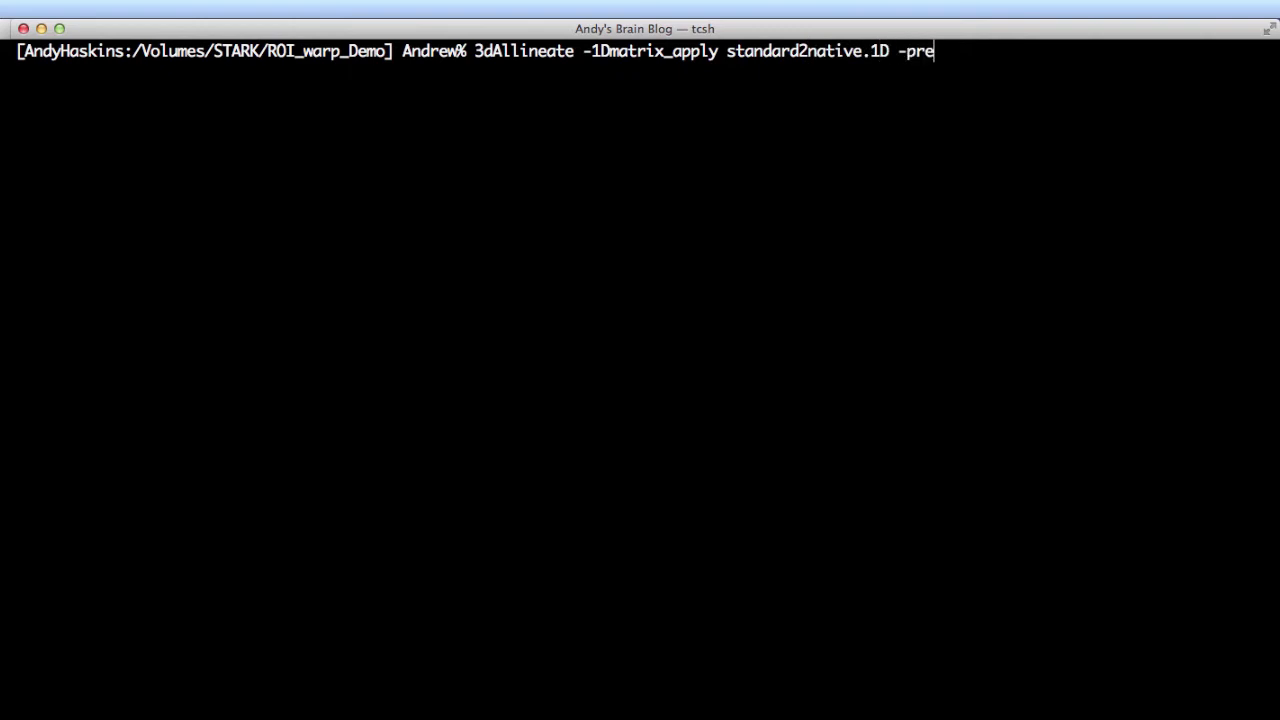
pyautogui.write('fix')
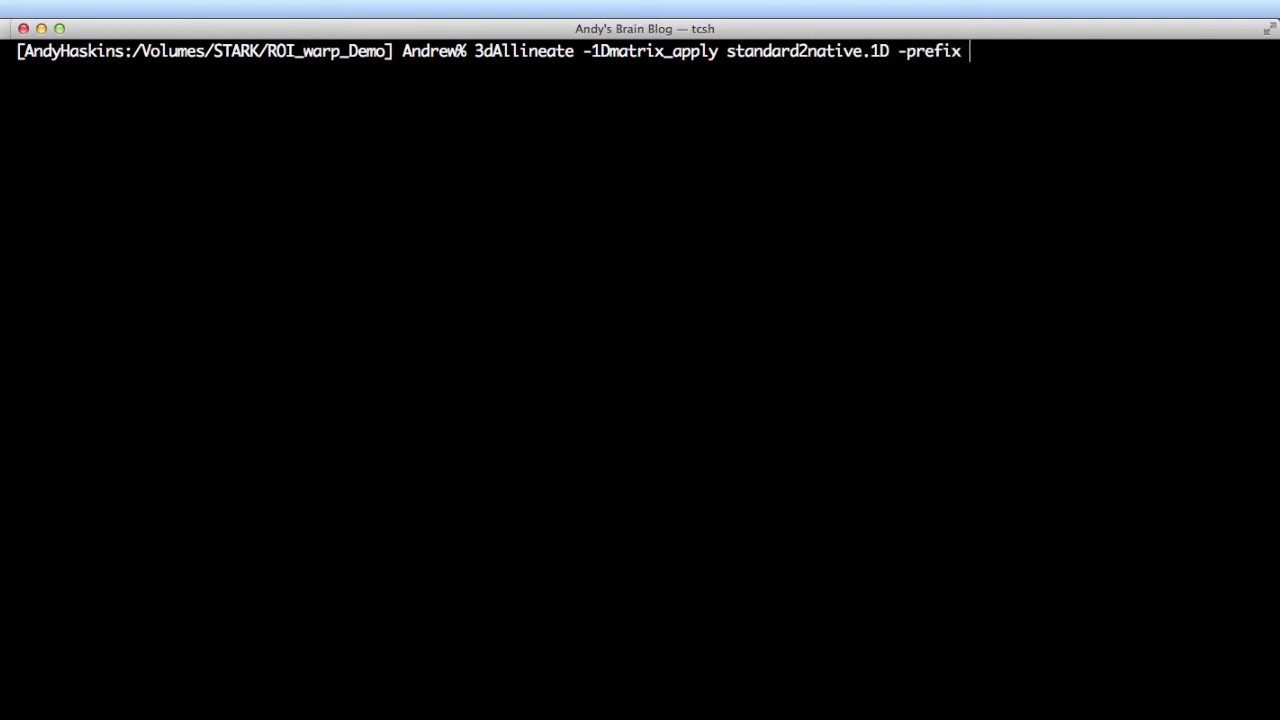
pyautogui.write('leftACC_nat')
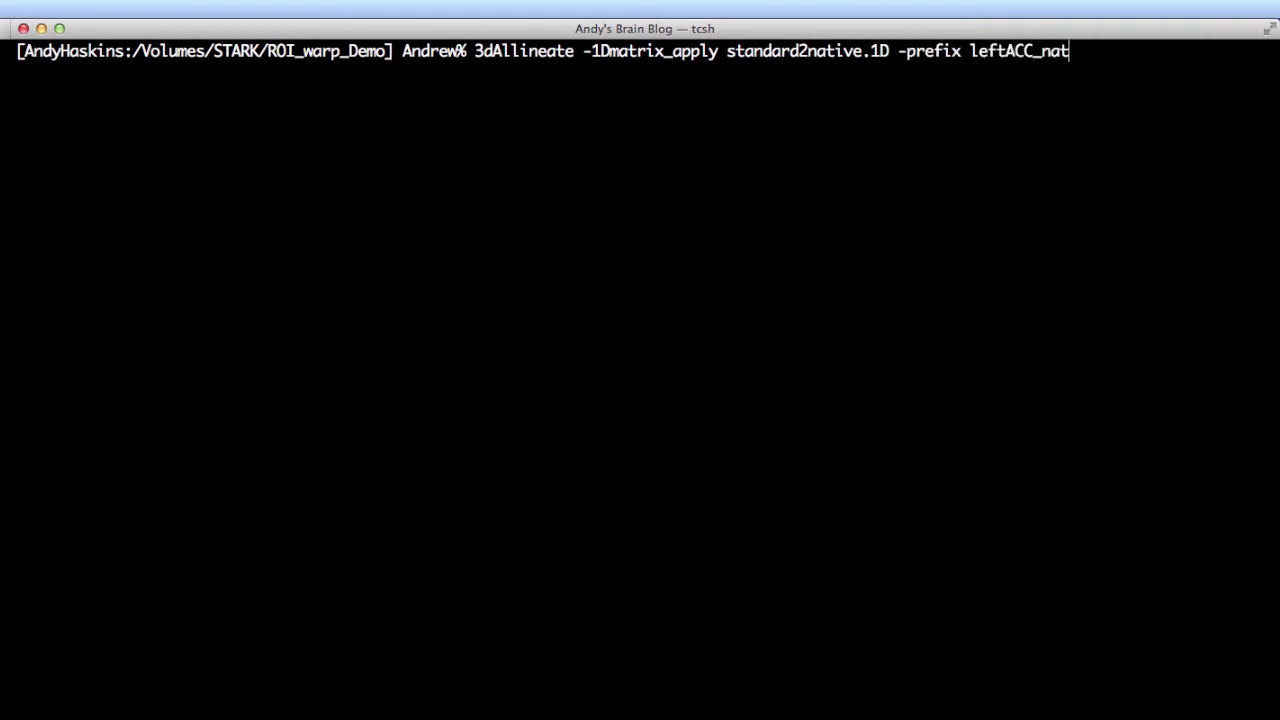
pyautogui.write('ive+orig')
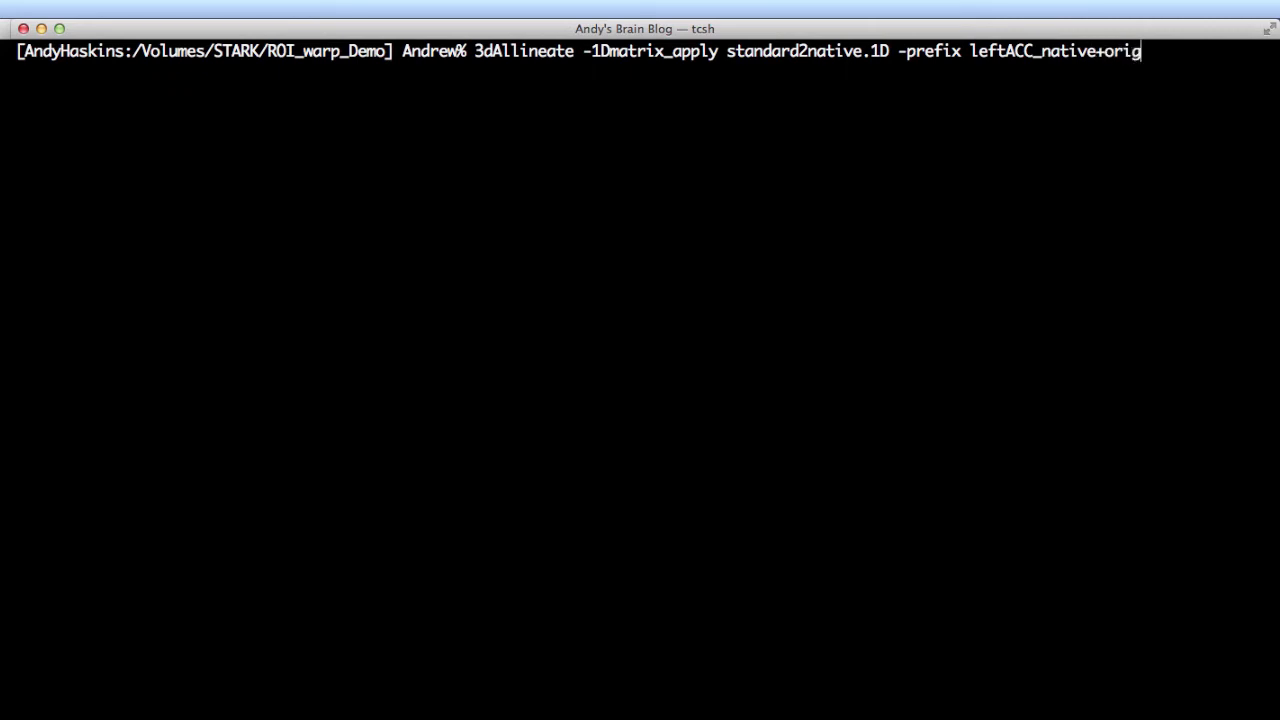
pyautogui.write('\\')
pyautogui.write('-')
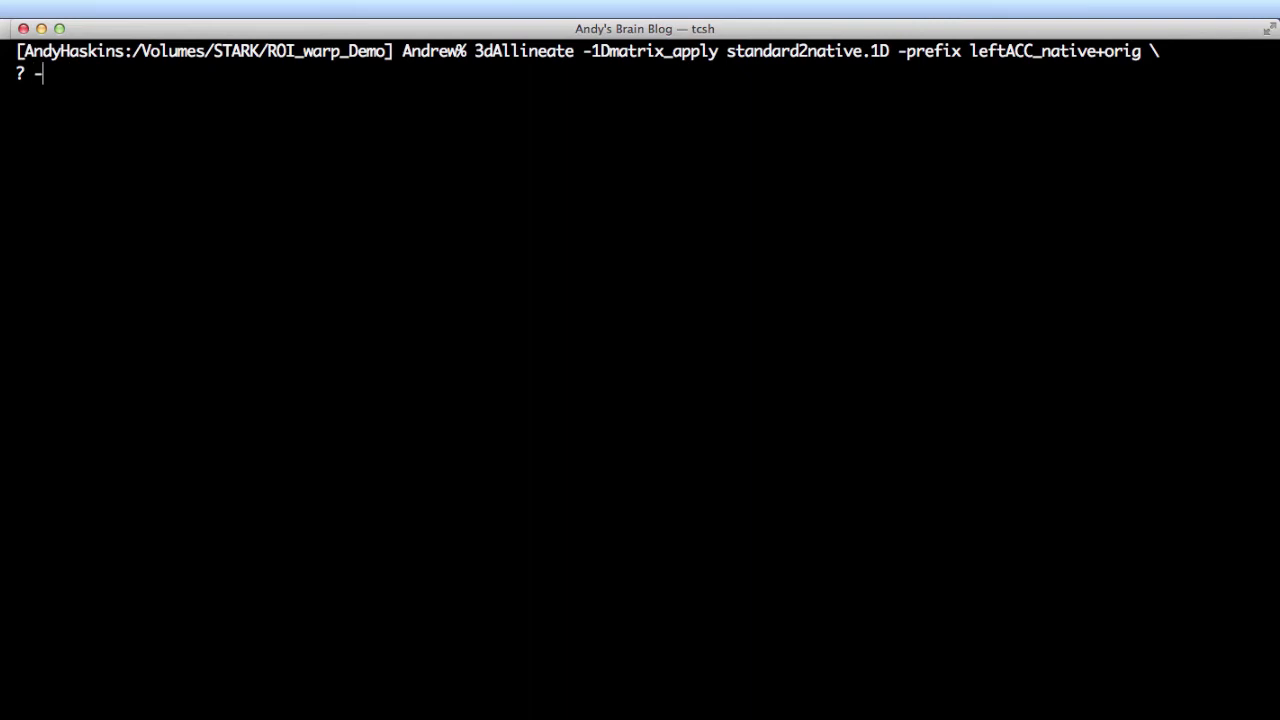
pyautogui.write('source leftACC_standardized+tlrc.')
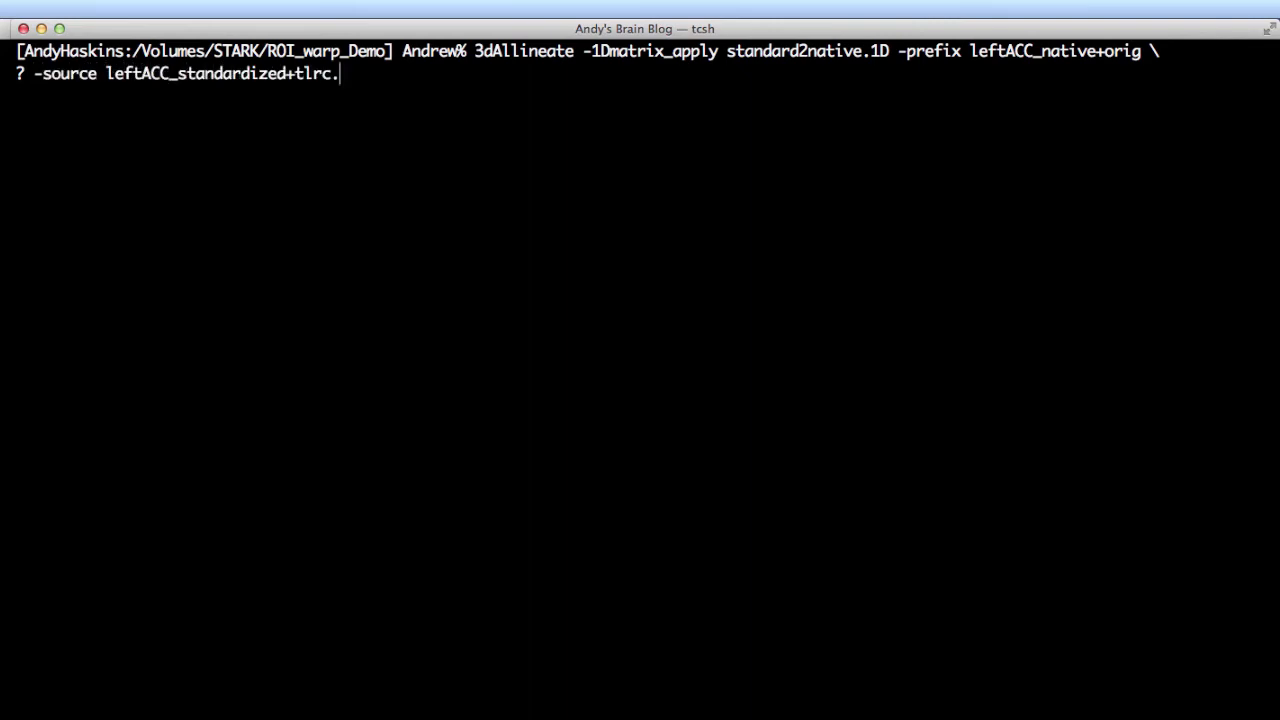
pyautogui.write('-mats')
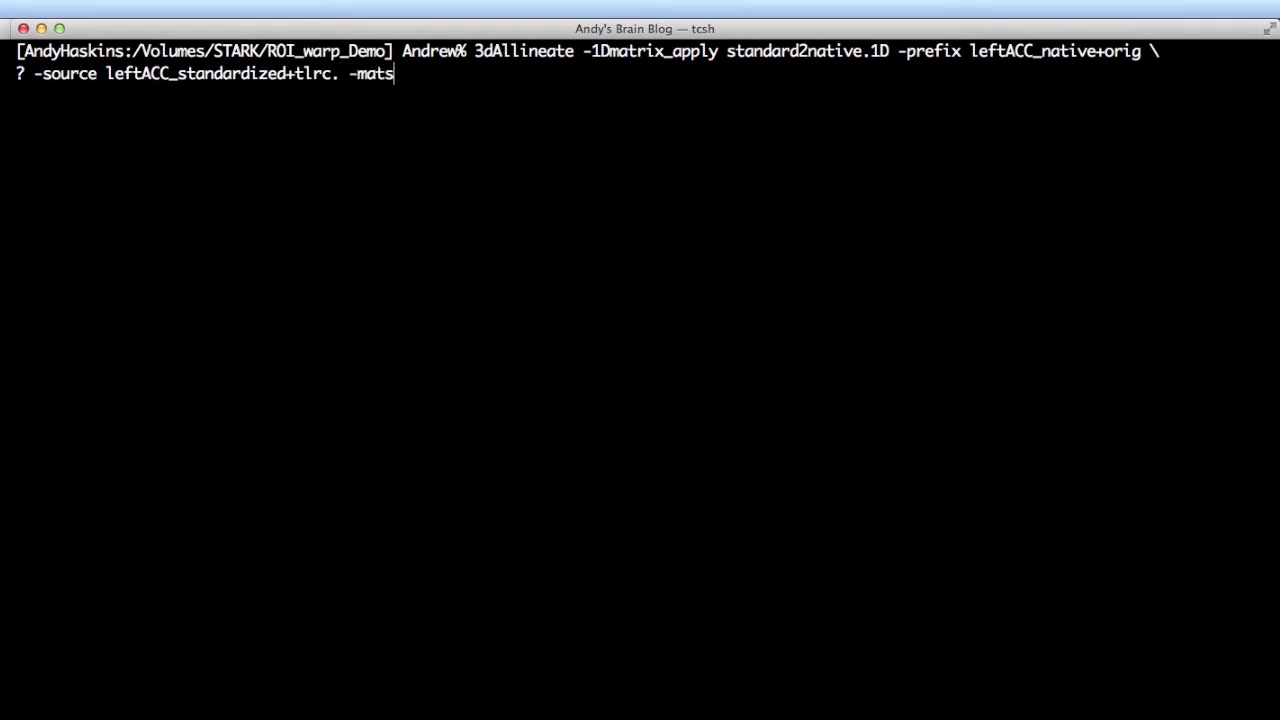
pyautogui.write('master pb01.tb4771.r01.tshift+orig.')
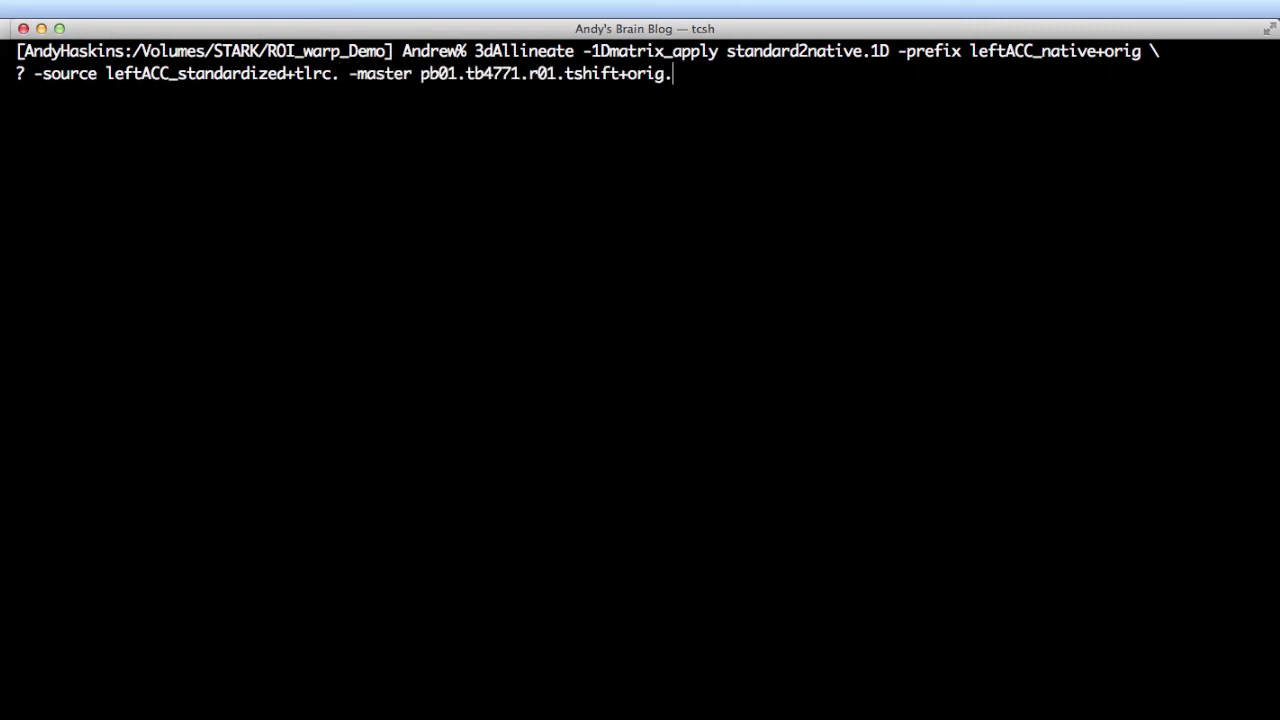
pyautogui.press('Return')
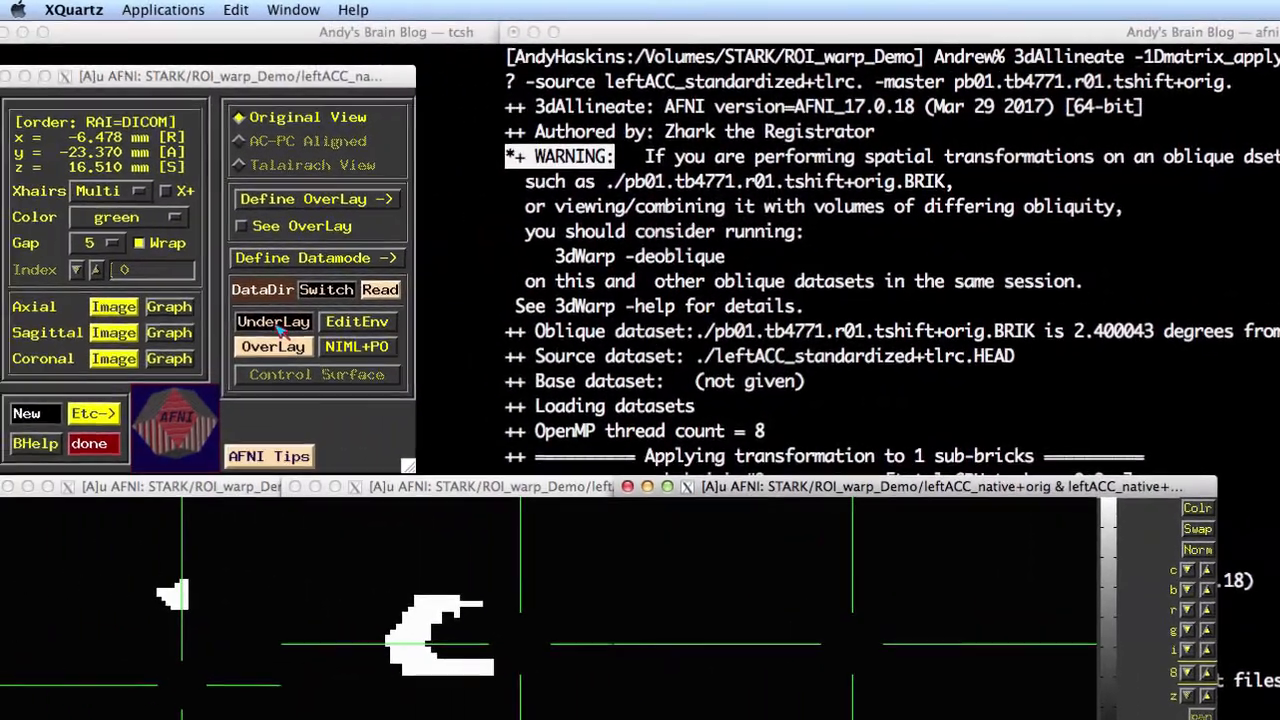
# Overlay leftACC_native on the pb01.tb4771.r01.tshift run and place crosshairs in the mask.
pyautogui.click(283, 321)
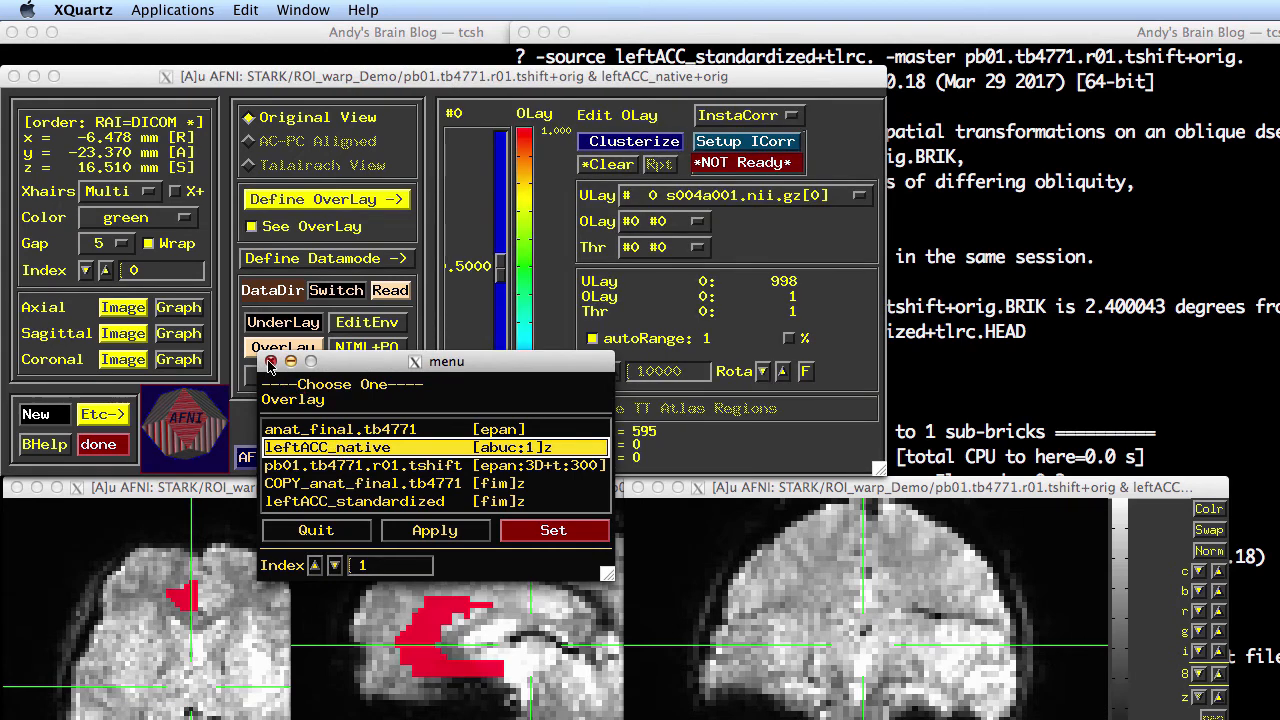
pyautogui.click(553, 530)
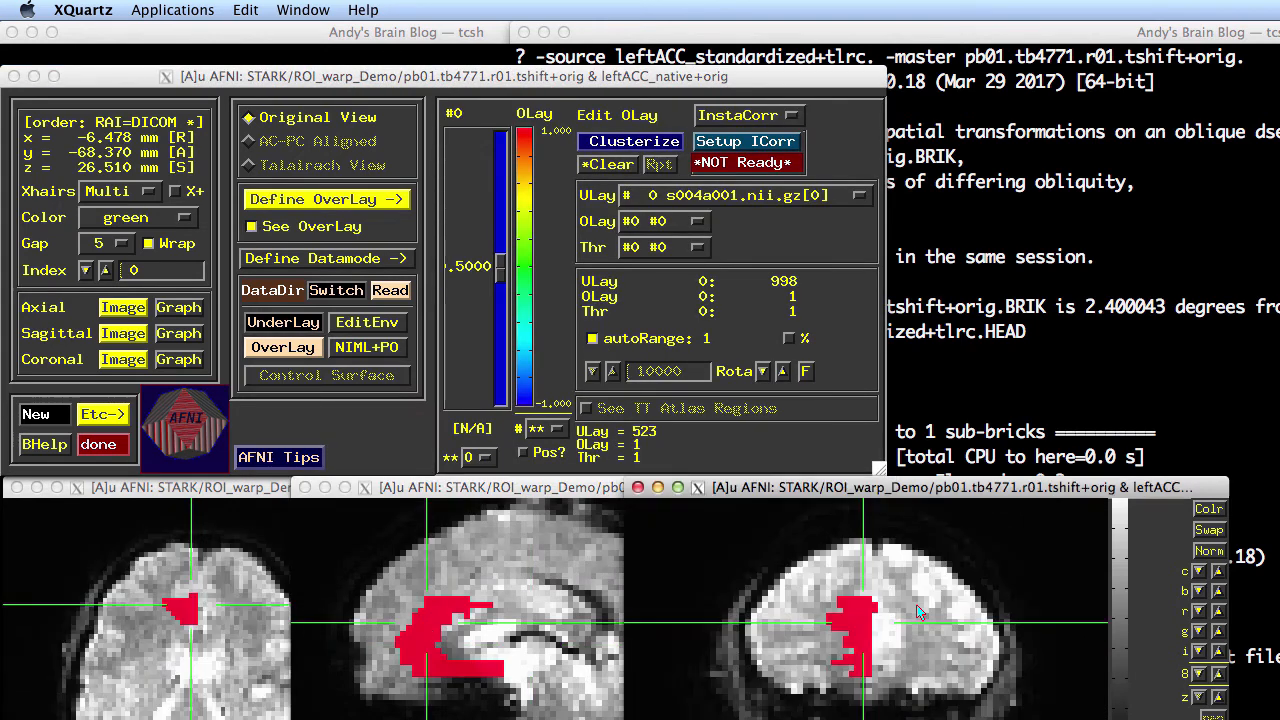
pyautogui.click(847, 618)
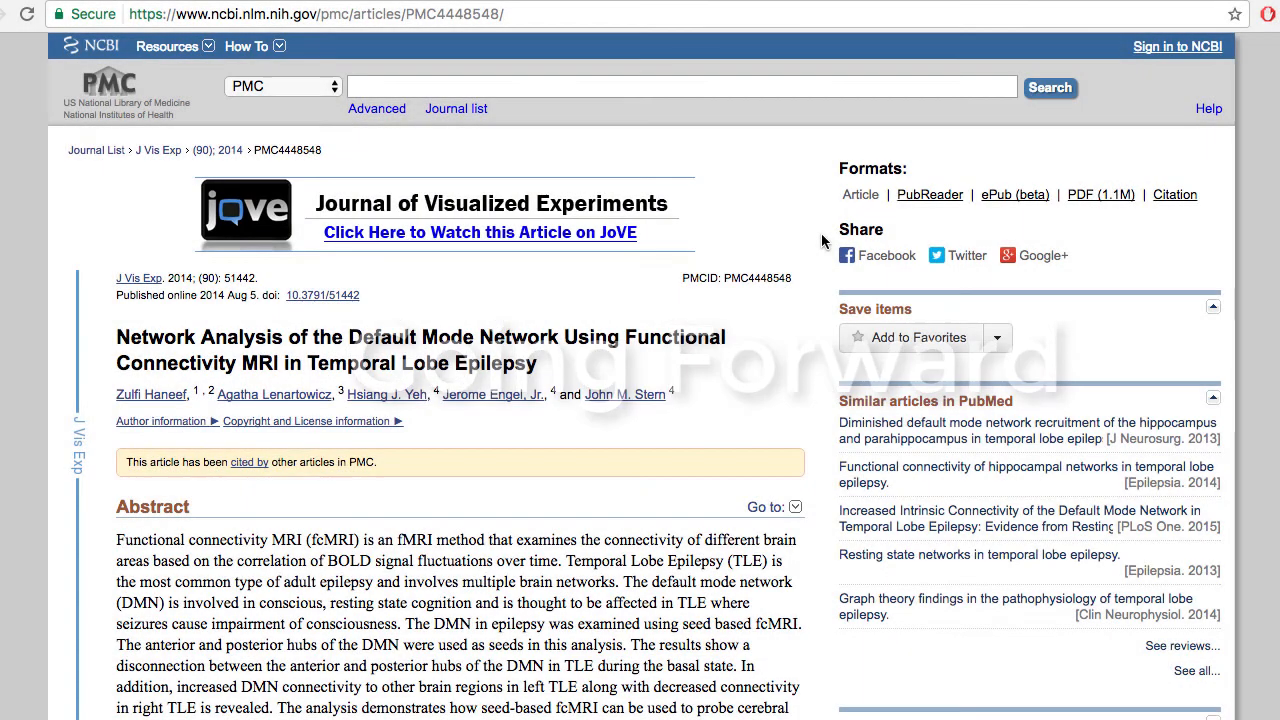
# Scroll the PMC article past the abstract and FEAT video to the Introduction.
pyautogui.scroll(-3)
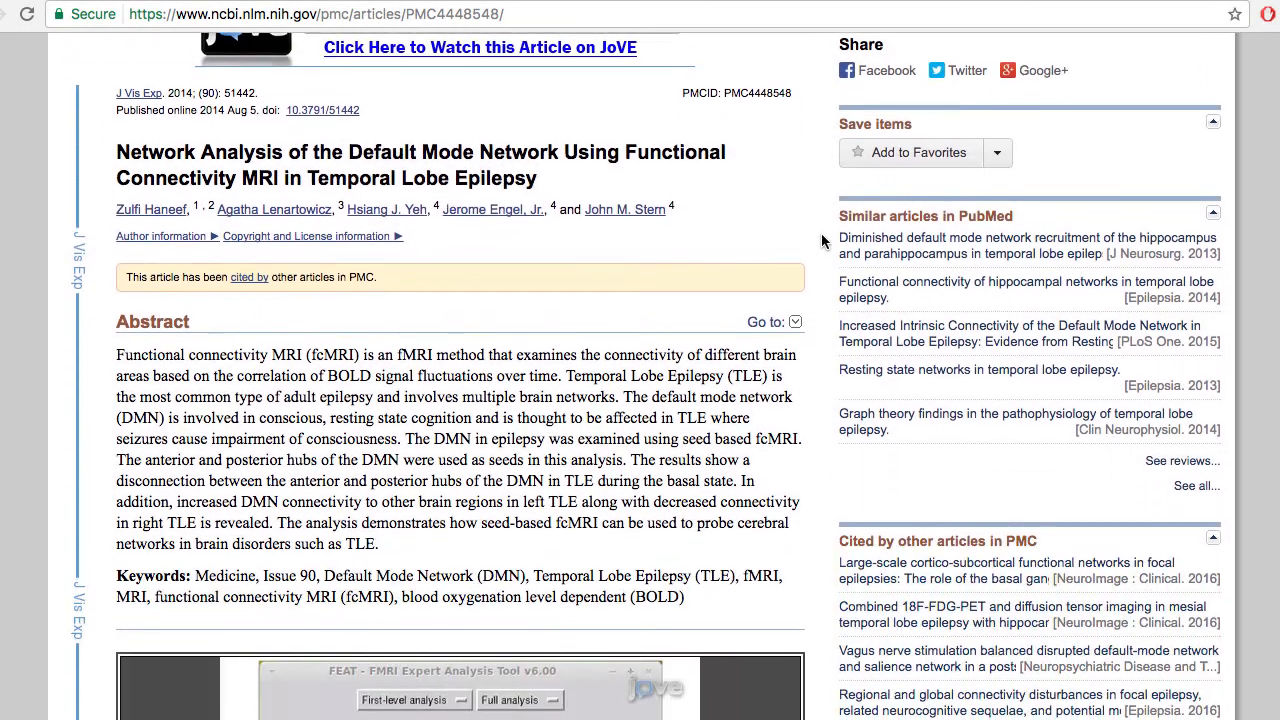
pyautogui.scroll(-3)
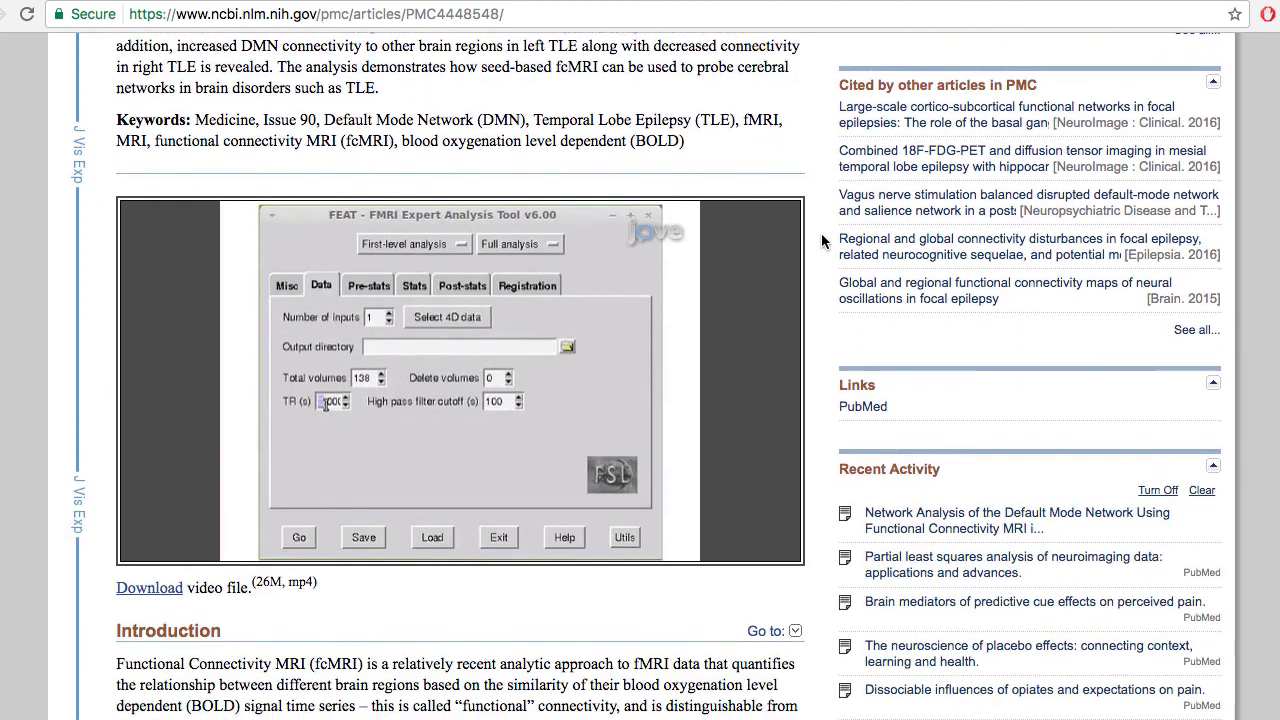
pyautogui.scroll(-3)
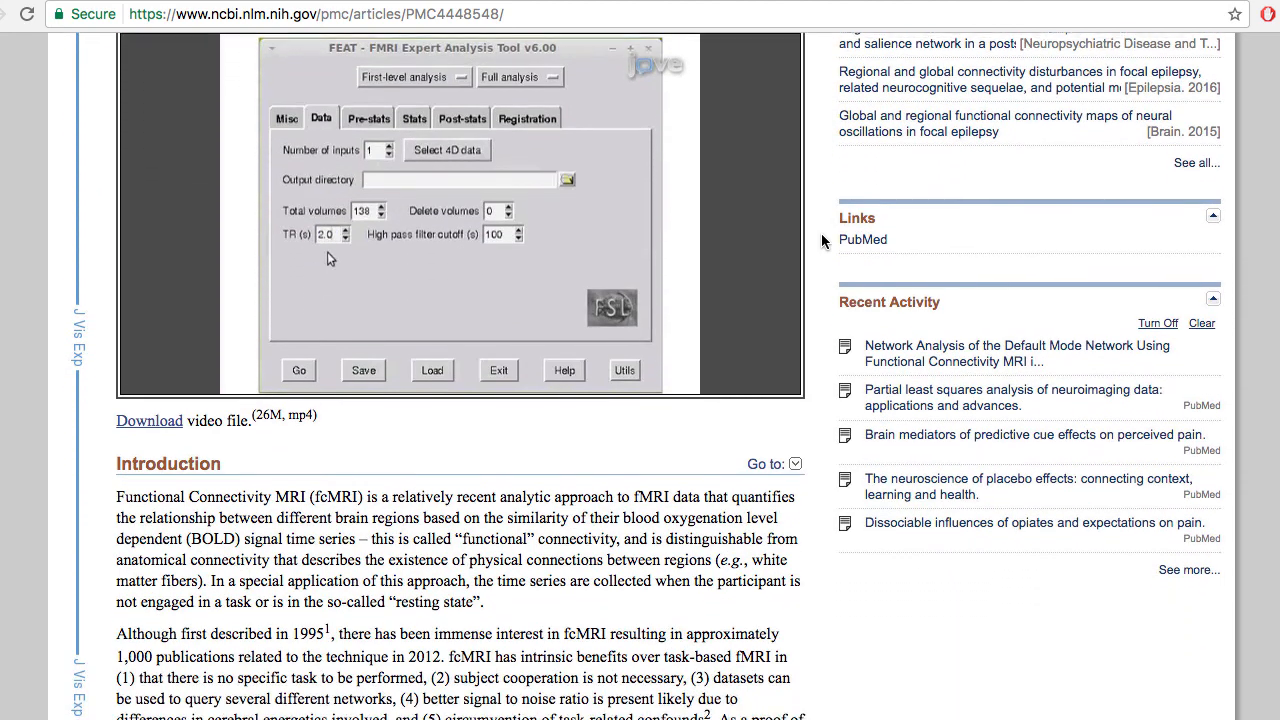